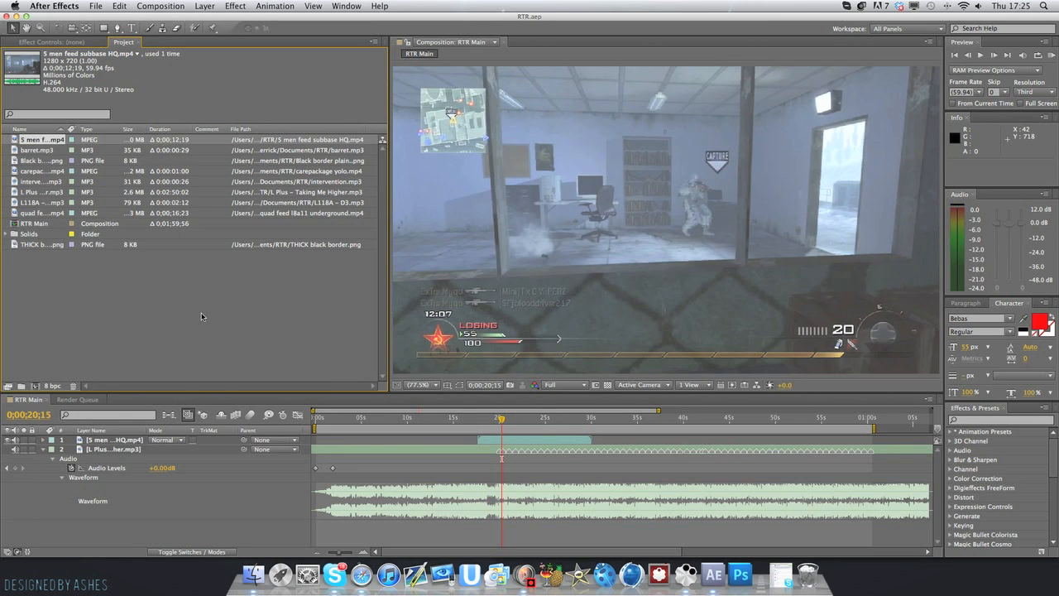
{"action": "mouse_move", "coordinate": [249, 349]}
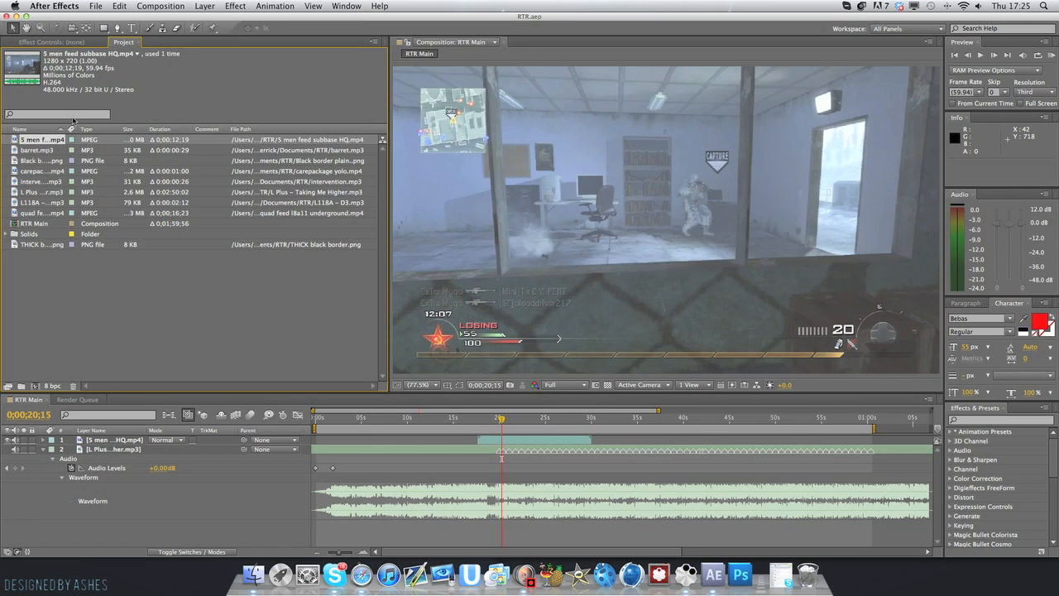
{"action": "mouse_move", "coordinate": [152, 277]}
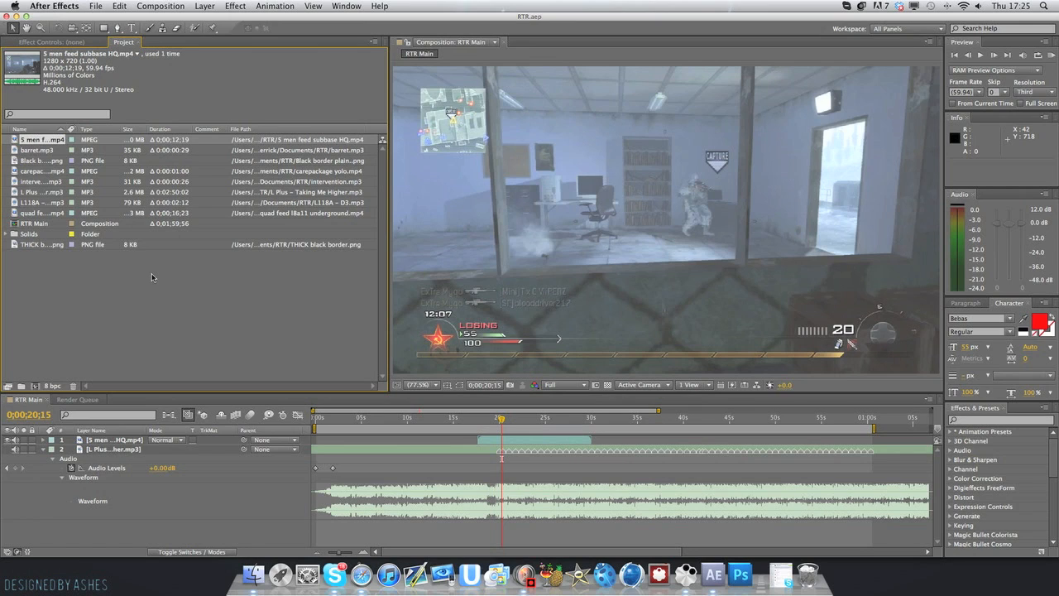
{"action": "mouse_move", "coordinate": [156, 290]}
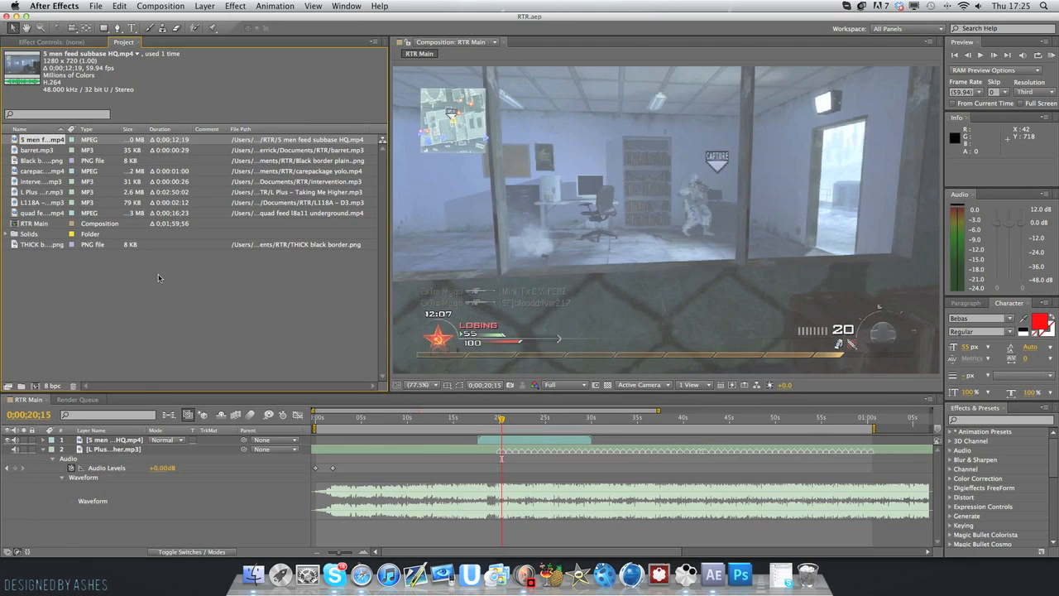
{"action": "mouse_move", "coordinate": [45, 54]}
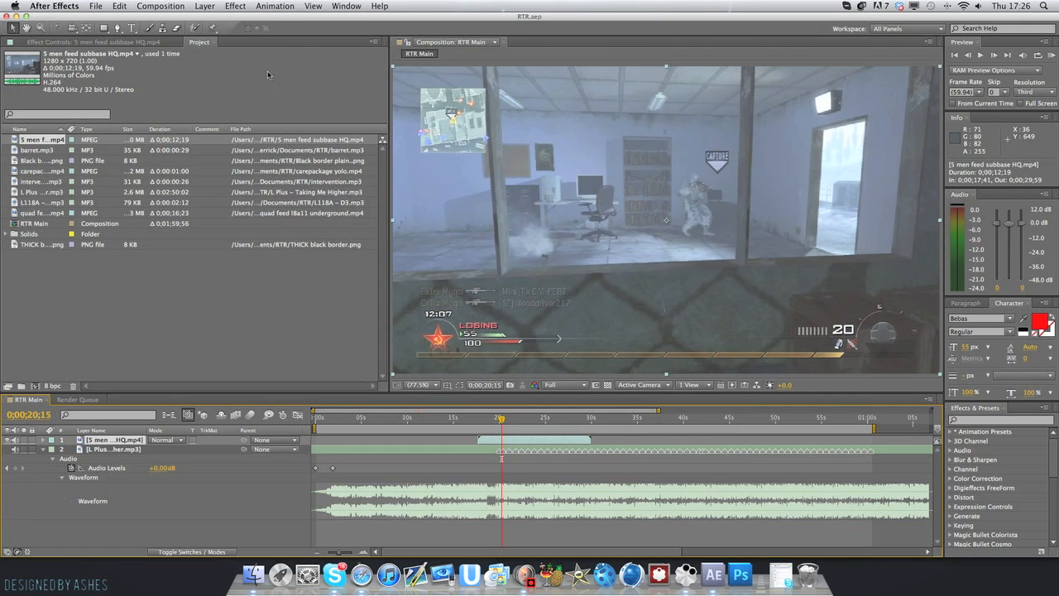
- Apply the saved look .ffx preset from Documents to the subbase HQ clip and preview a later frame
{"action": "left_click", "coordinate": [274, 6]}
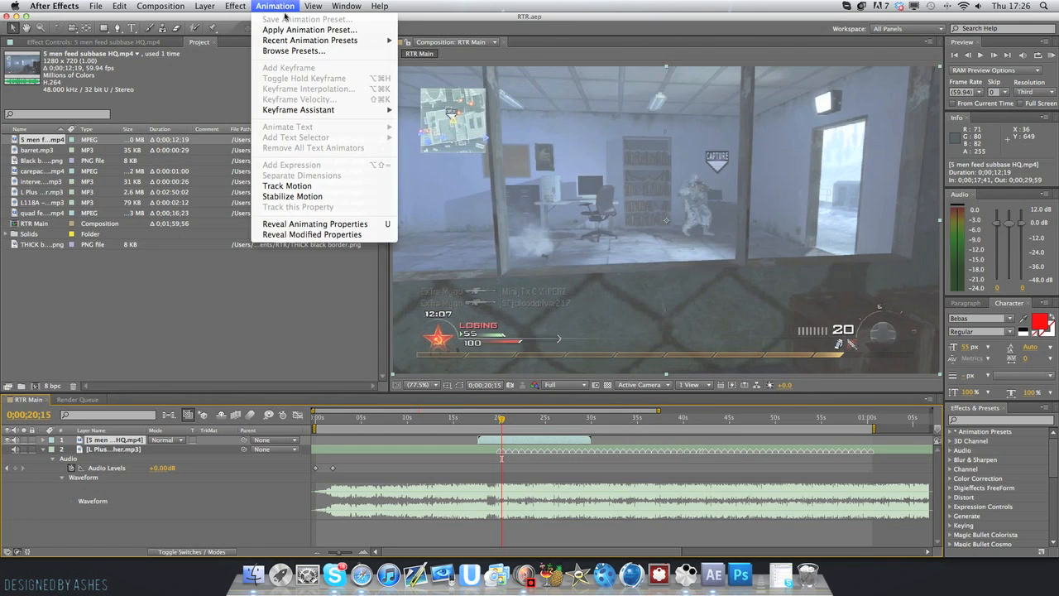
{"action": "left_click", "coordinate": [292, 52]}
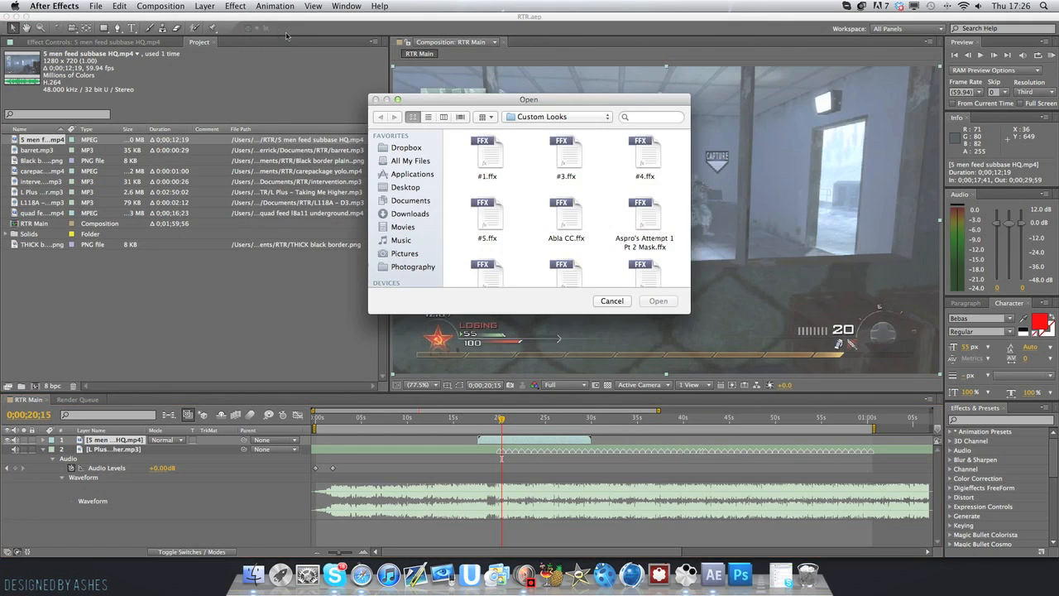
{"action": "left_click", "coordinate": [409, 200]}
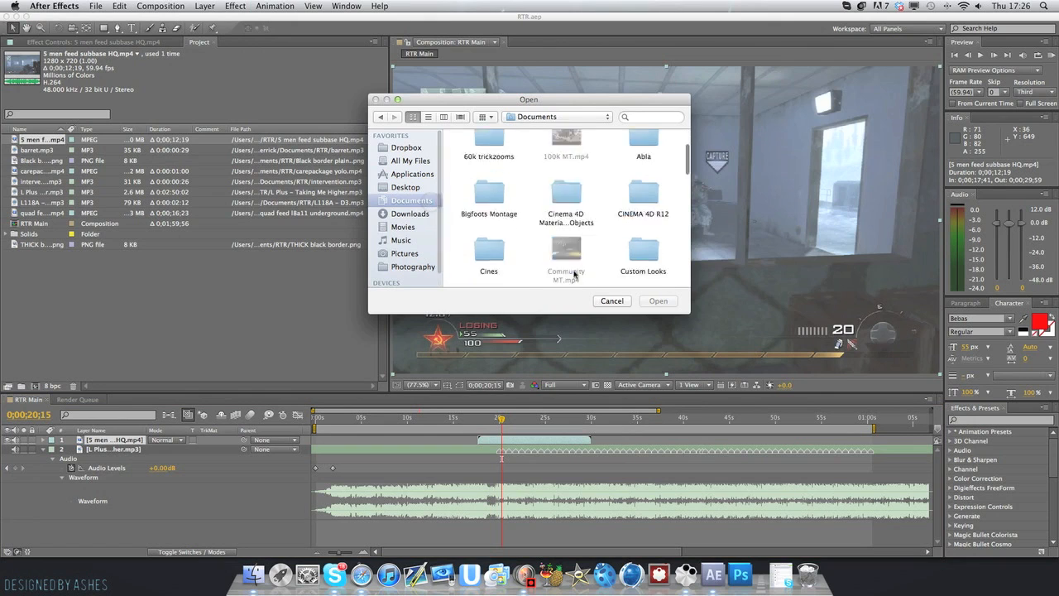
{"action": "scroll", "scroll_direction": "down", "scroll_amount": 3}
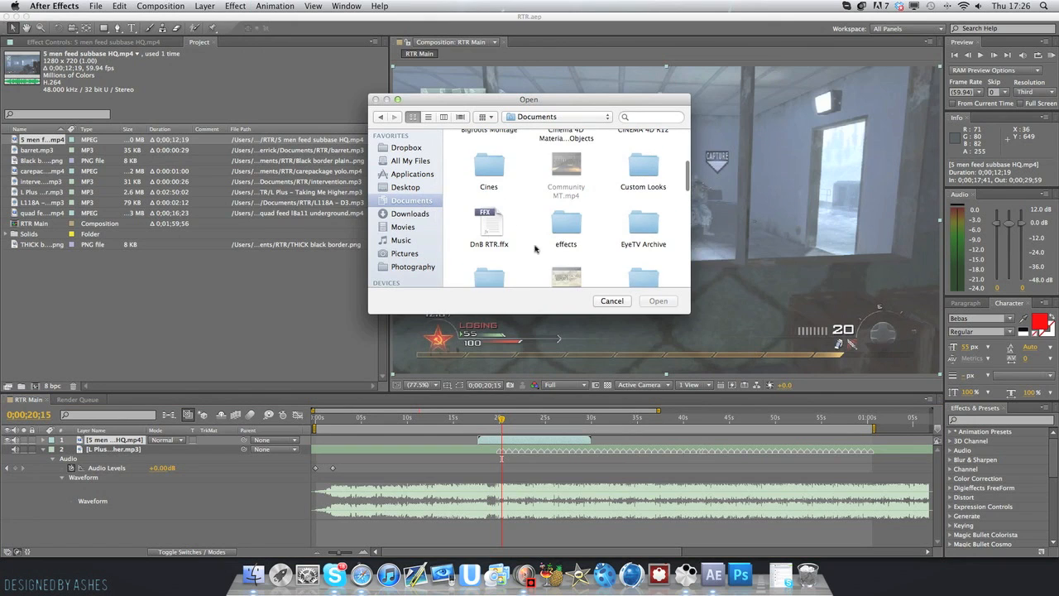
{"action": "scroll", "scroll_direction": "down", "scroll_amount": 3}
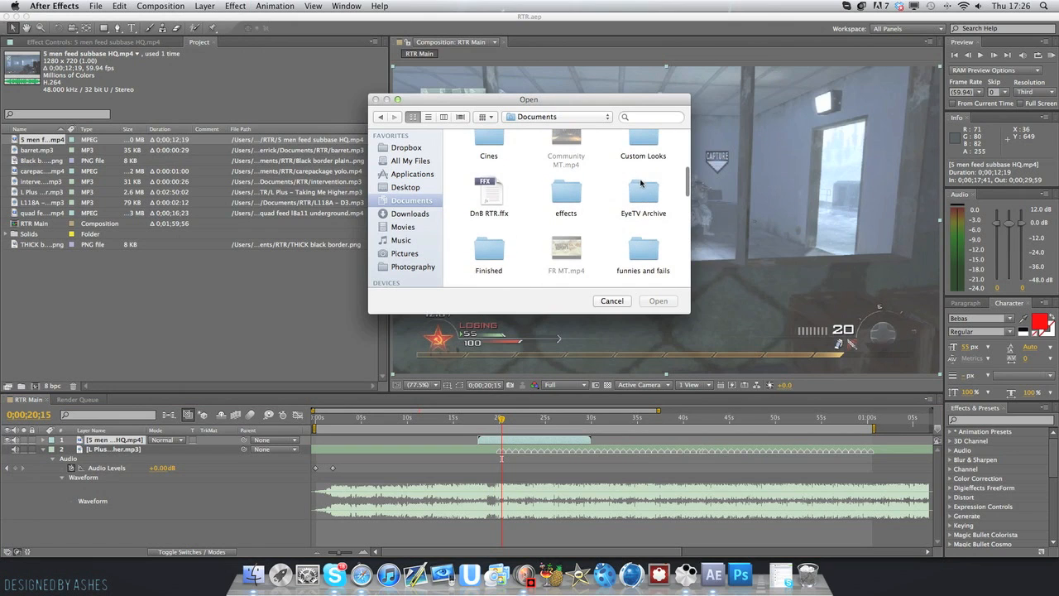
{"action": "left_click", "coordinate": [612, 300]}
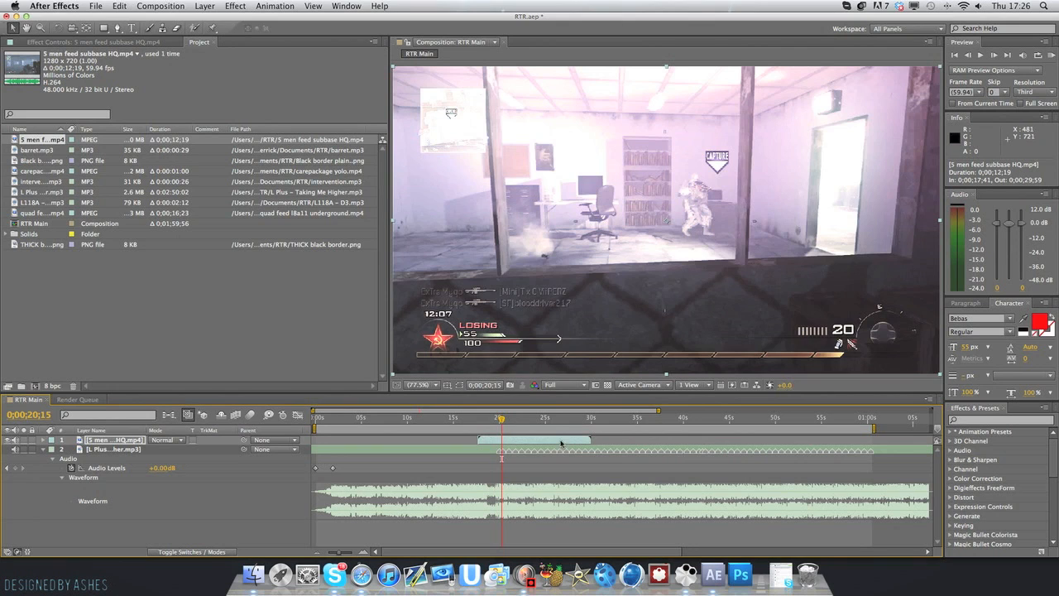
{"action": "left_click", "coordinate": [541, 417]}
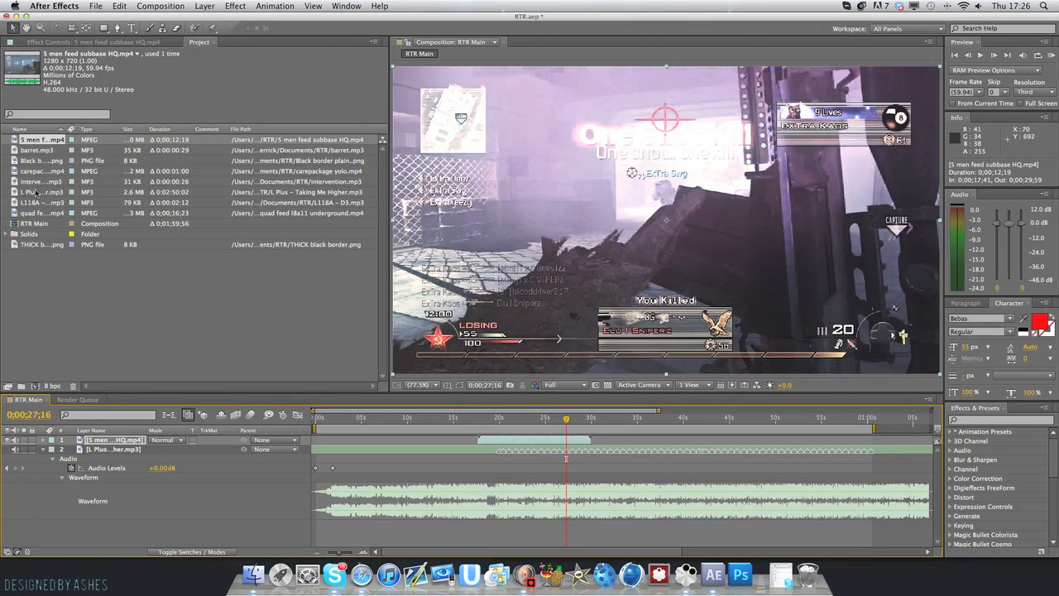
- Drag quad feed l8a11 underground.mp4 into the RTR Main timeline after the first clip
{"action": "left_click", "coordinate": [39, 213]}
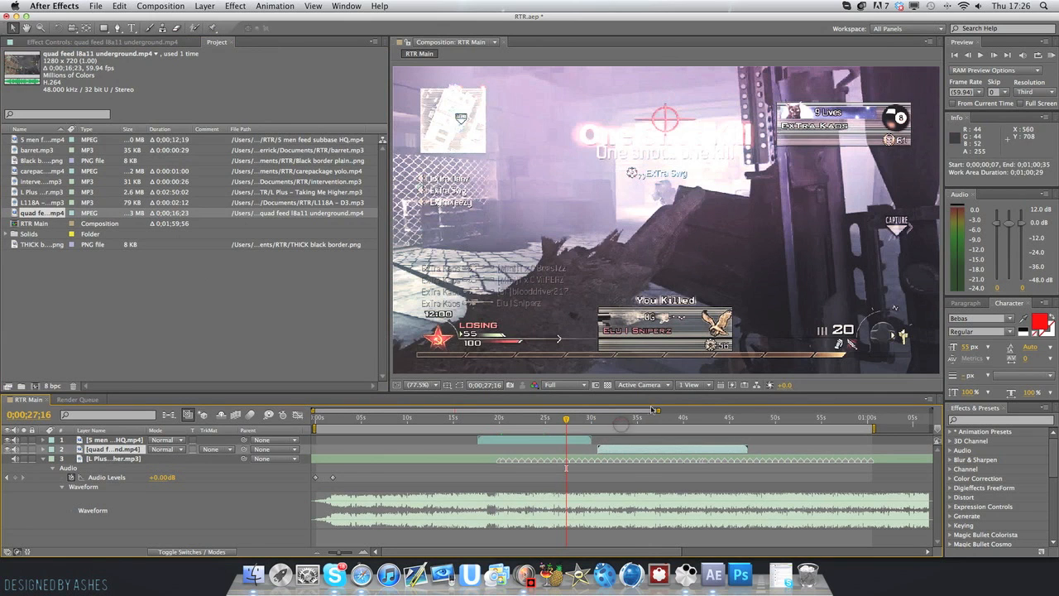
{"action": "left_click", "coordinate": [274, 6]}
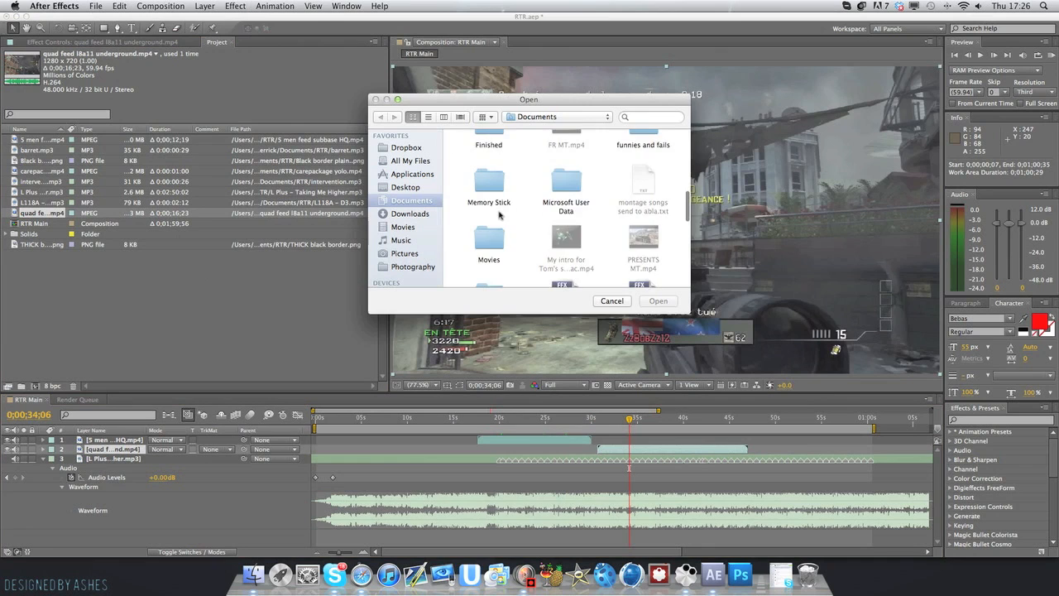
{"action": "left_click", "coordinate": [611, 300]}
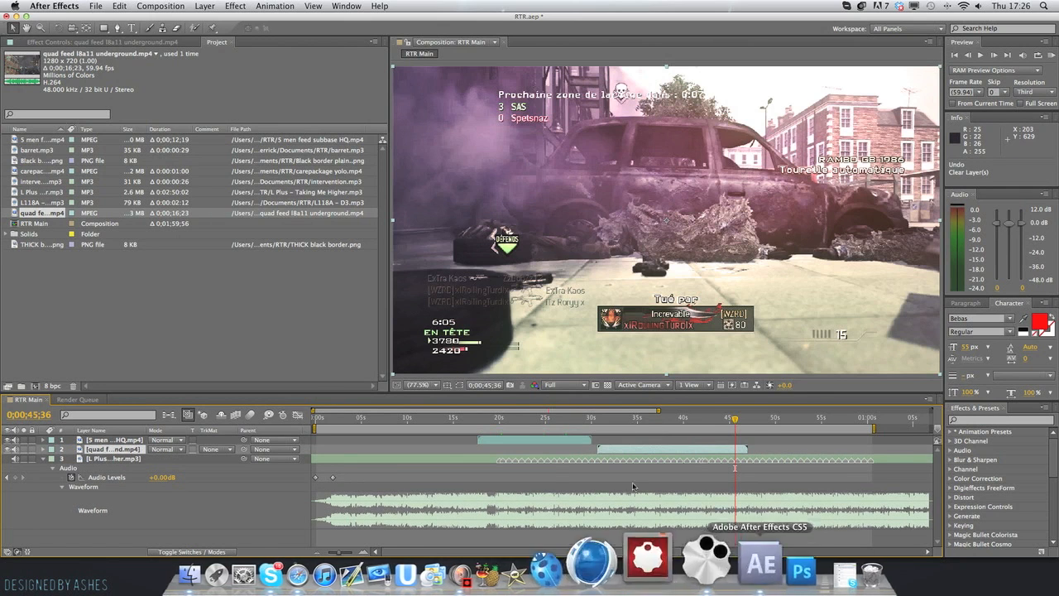
{"action": "left_click", "coordinate": [550, 417]}
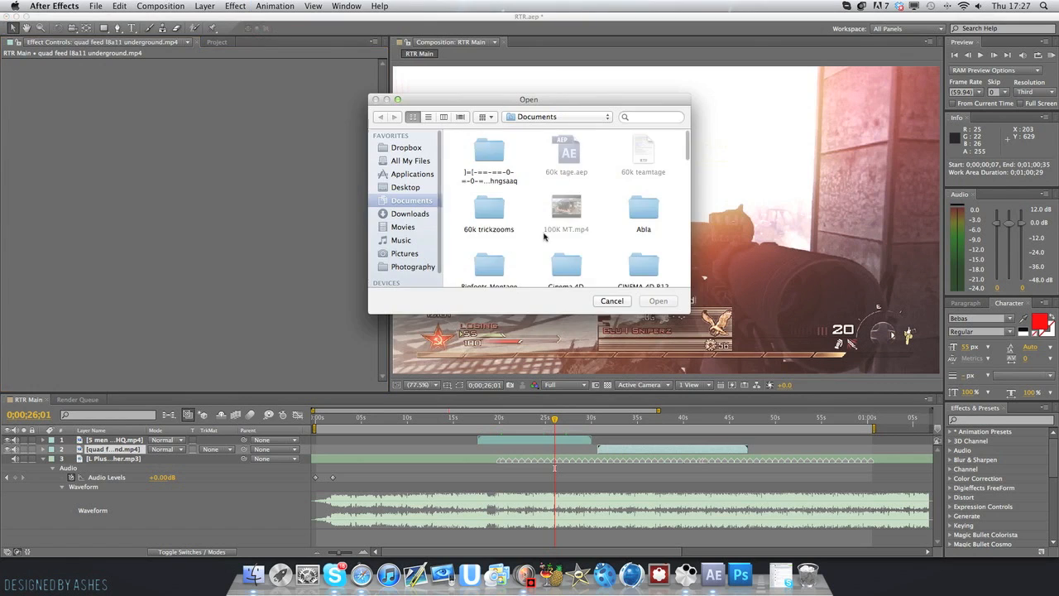
- Apply the Sharpen-plus-Looks .ffx preset to the quad feed clip and scrub to check both grades
{"action": "scroll", "scroll_direction": "down", "scroll_amount": 3}
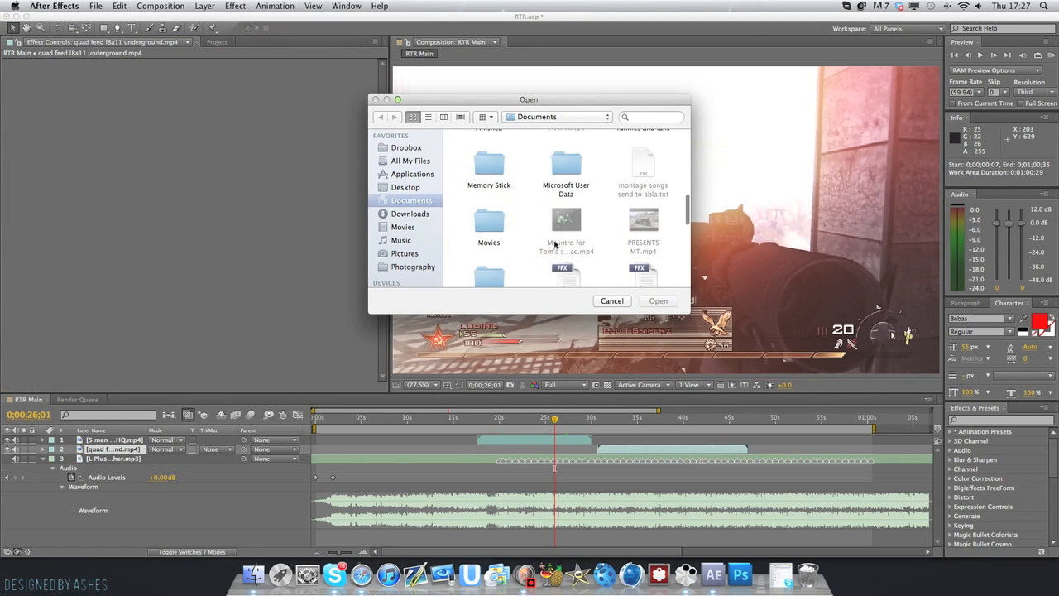
{"action": "left_click", "coordinate": [613, 300]}
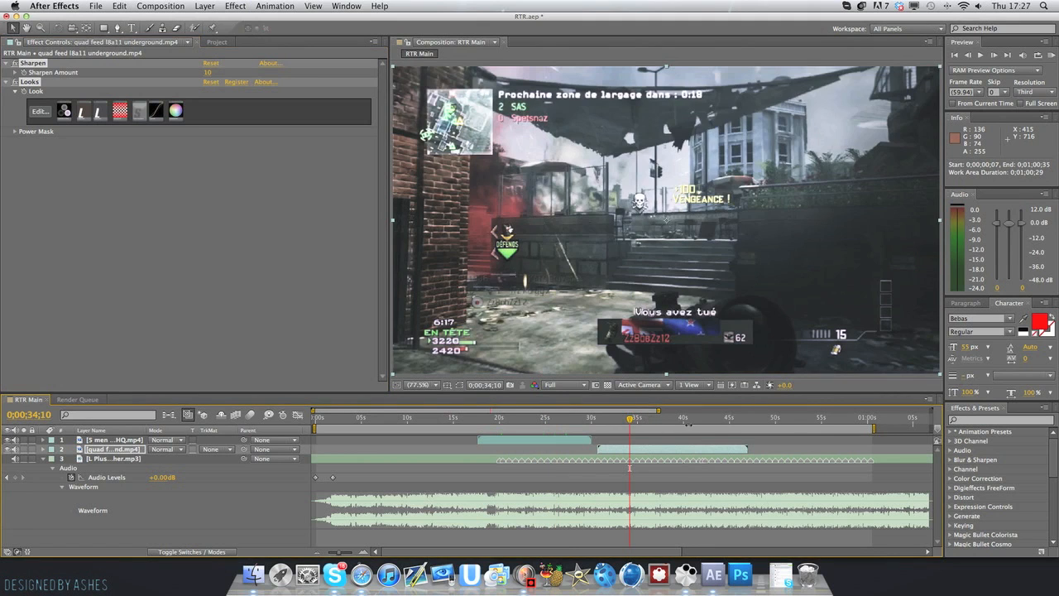
{"action": "left_click", "coordinate": [680, 419]}
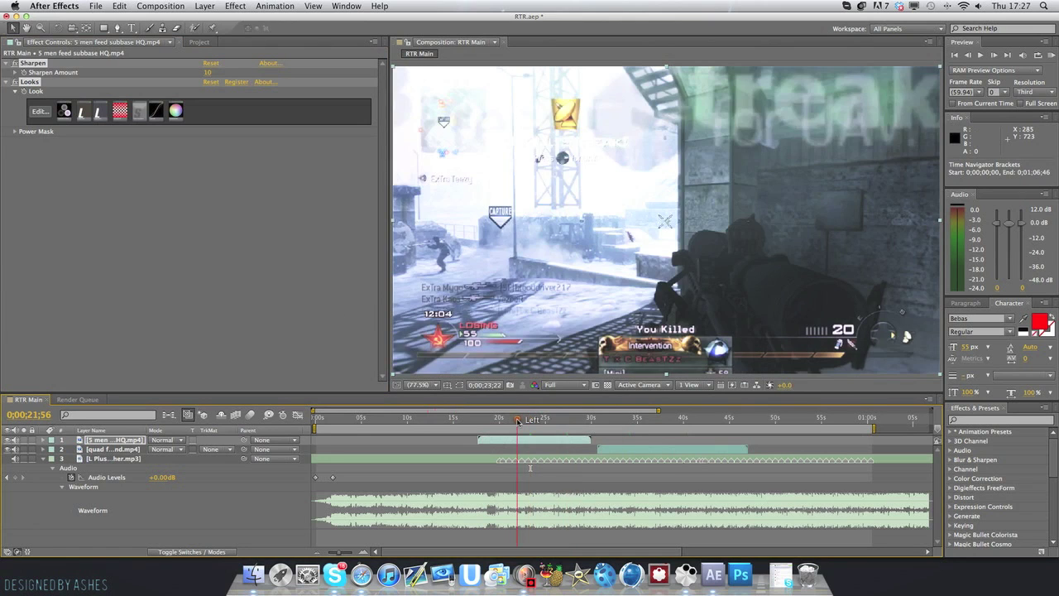
{"action": "left_click", "coordinate": [542, 417]}
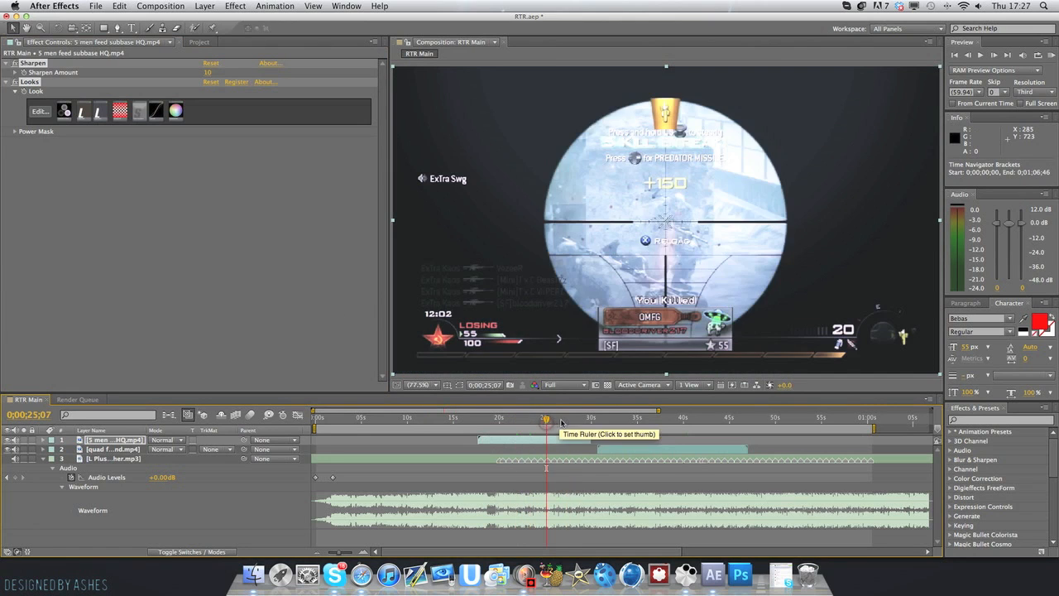
{"action": "left_click", "coordinate": [549, 417]}
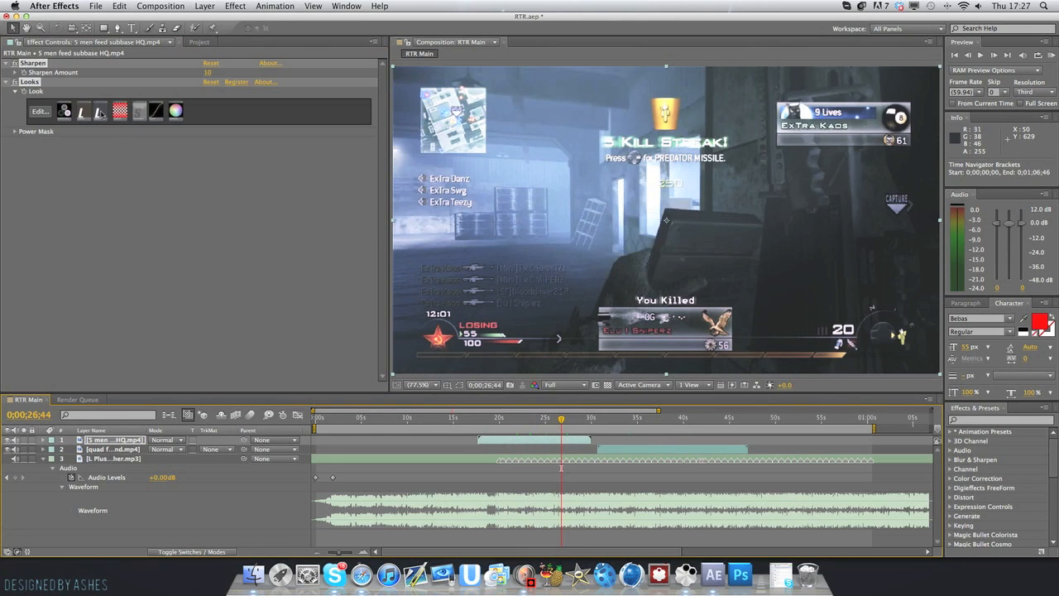
- Apply the Rock RTR.ffx look preset and check the warmed grade on several frames
{"action": "left_click", "coordinate": [275, 6]}
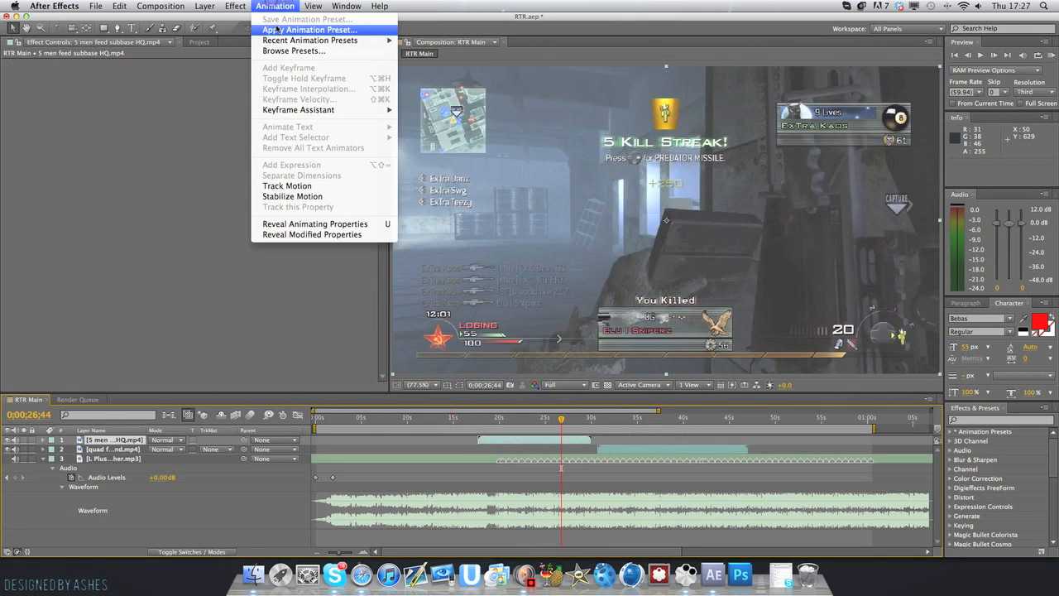
{"action": "left_click", "coordinate": [299, 29]}
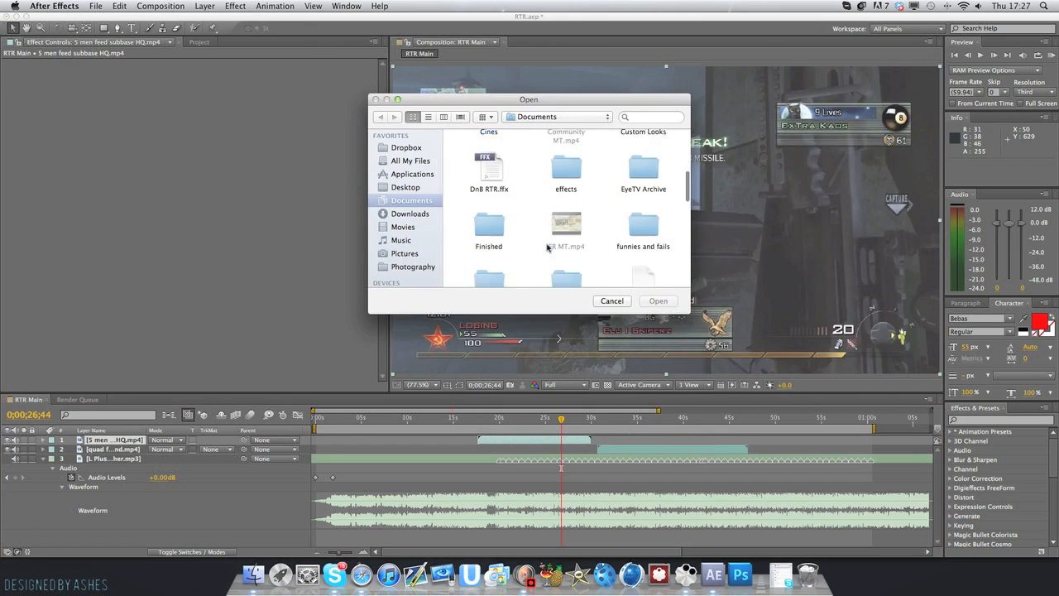
{"action": "scroll", "scroll_direction": "down", "scroll_amount": 3}
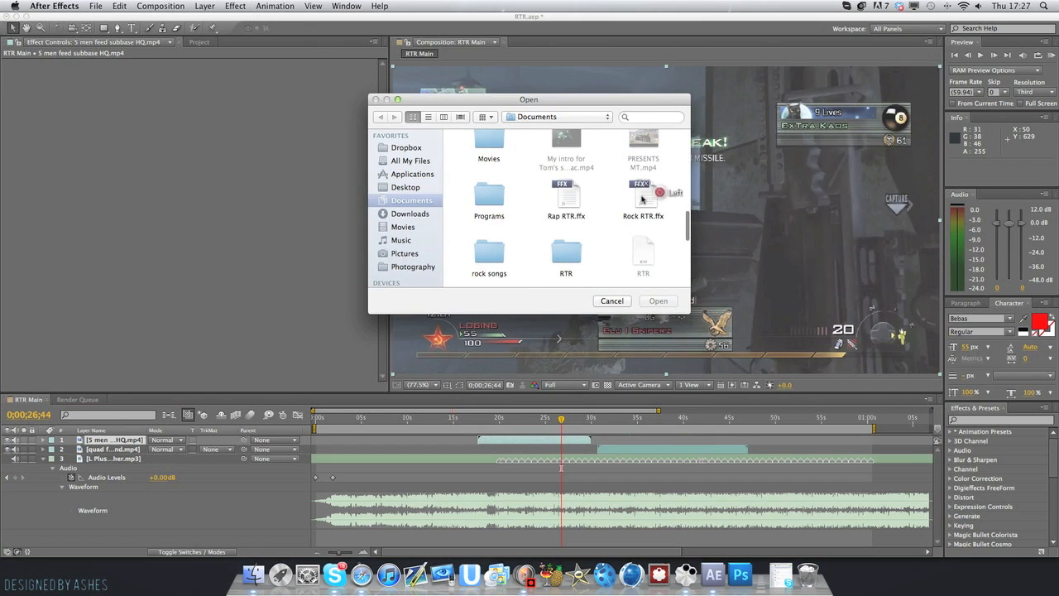
{"action": "left_click", "coordinate": [657, 300]}
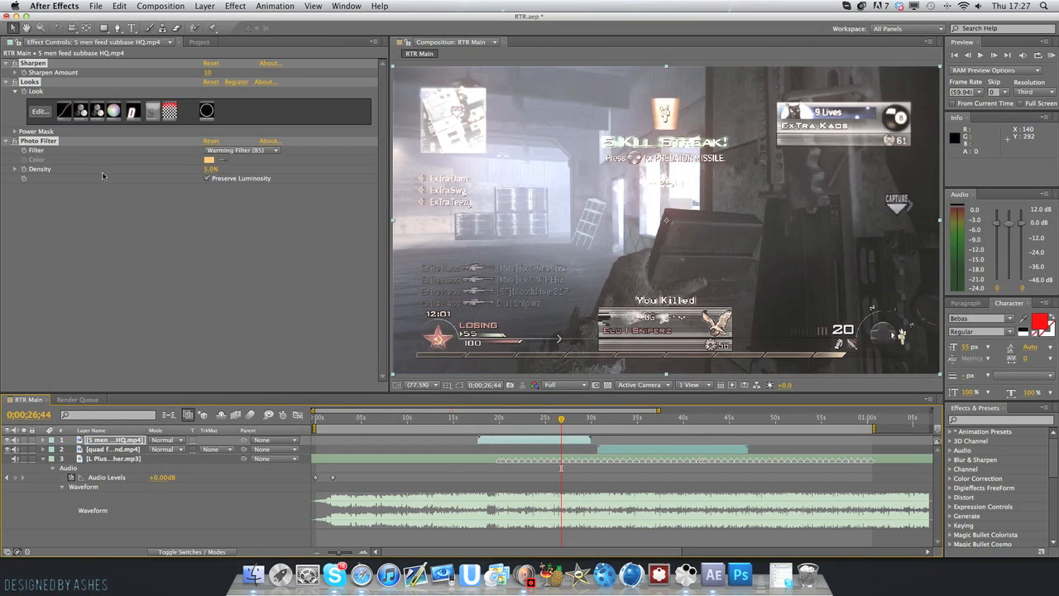
{"action": "left_click", "coordinate": [537, 417]}
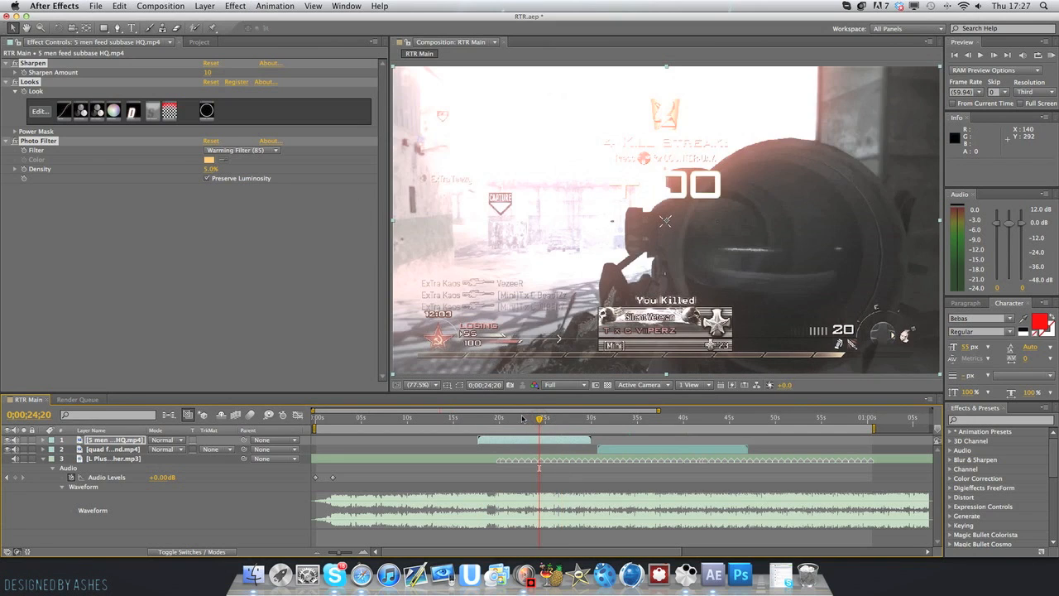
{"action": "left_click", "coordinate": [521, 416]}
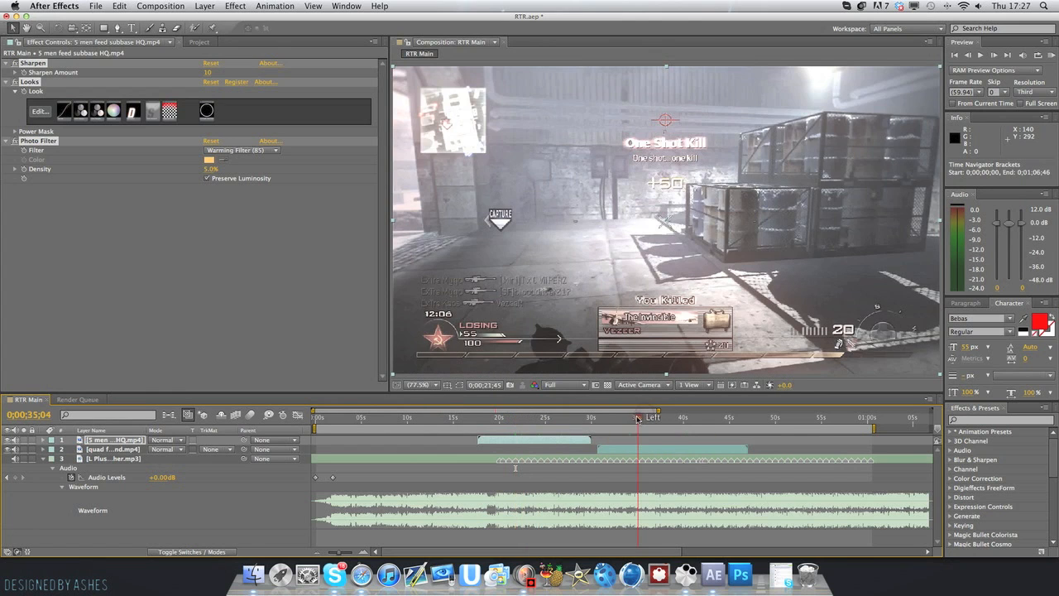
{"action": "left_click", "coordinate": [107, 448]}
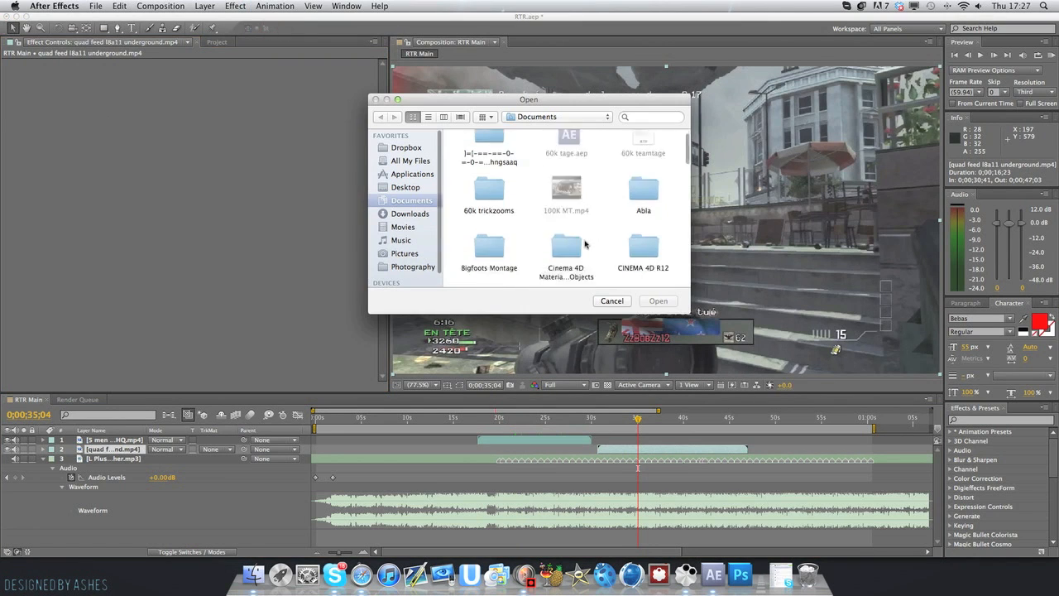
- Cancel the Open dialog and delete the quad feed clip from the RTR Main composition
{"action": "left_click", "coordinate": [643, 198]}
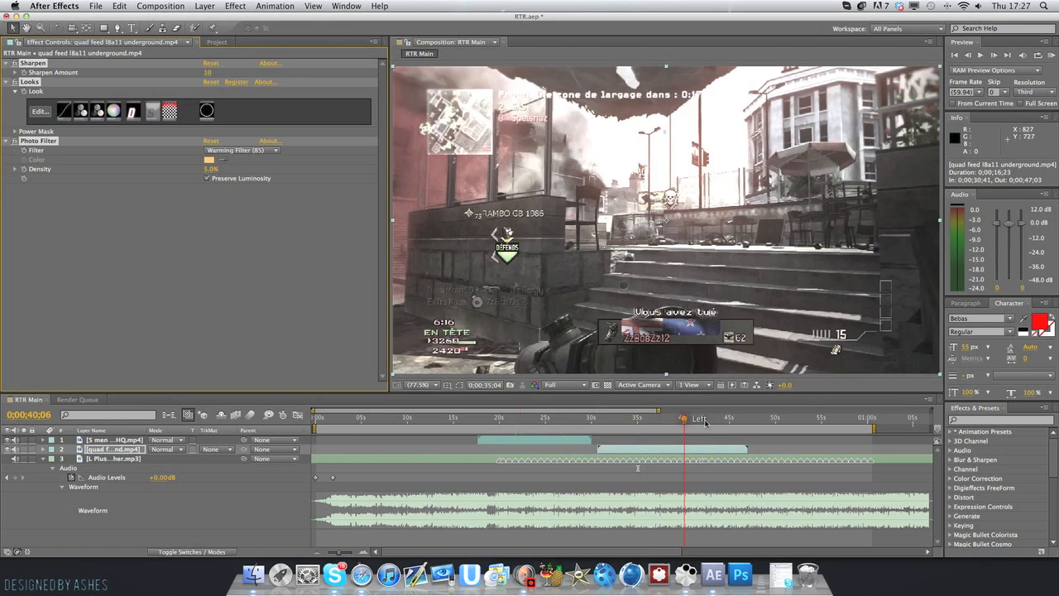
{"action": "left_click_drag", "start_coordinate": [683, 418], "coordinate": [672, 418]}
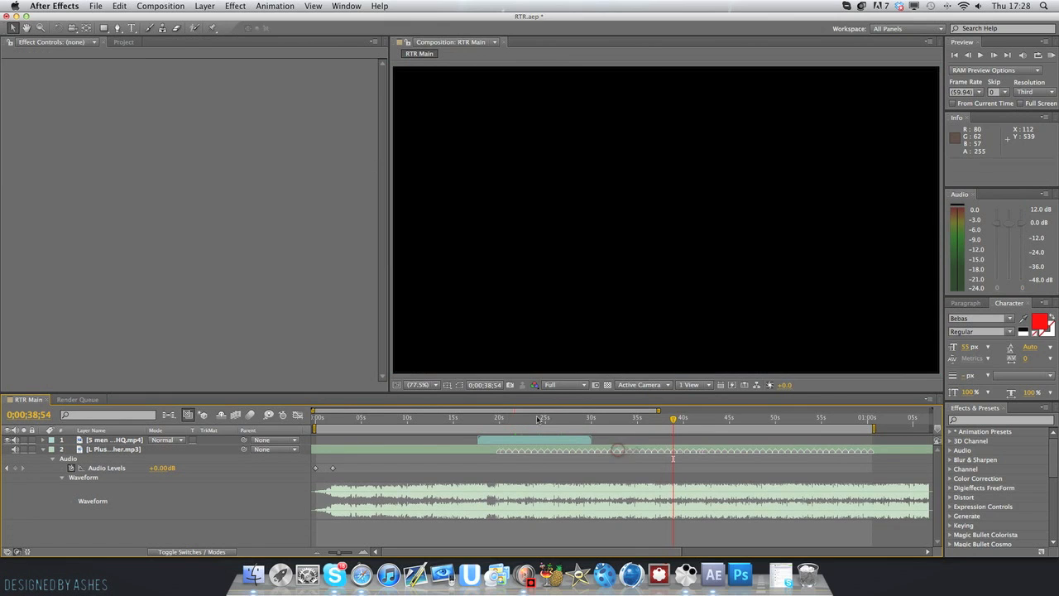
- Create a new adjustment layer above the gameplay clips and rename it CC
{"action": "left_click", "coordinate": [536, 418]}
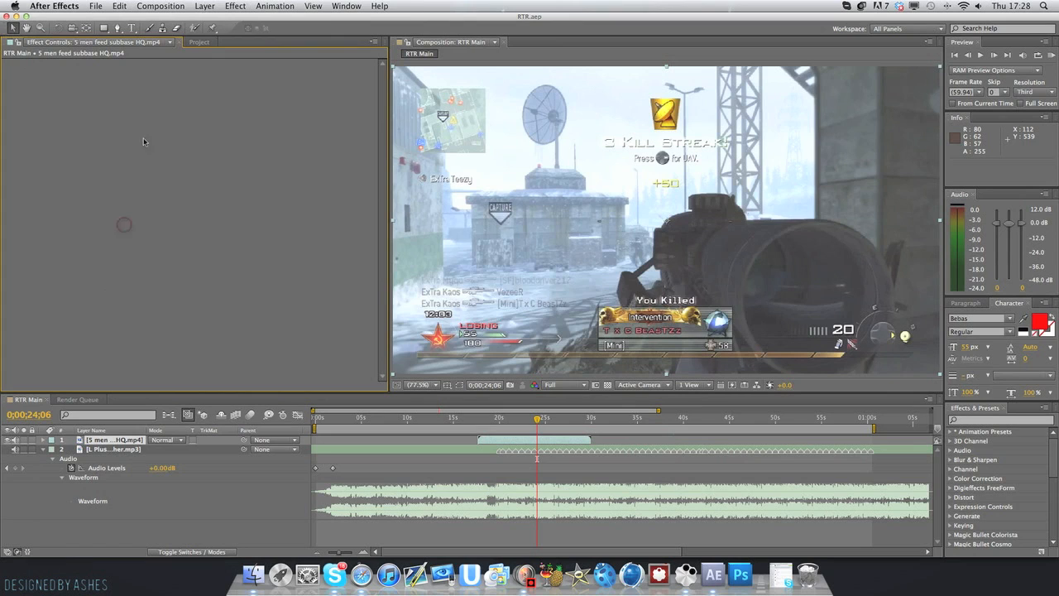
{"action": "left_click", "coordinate": [217, 6]}
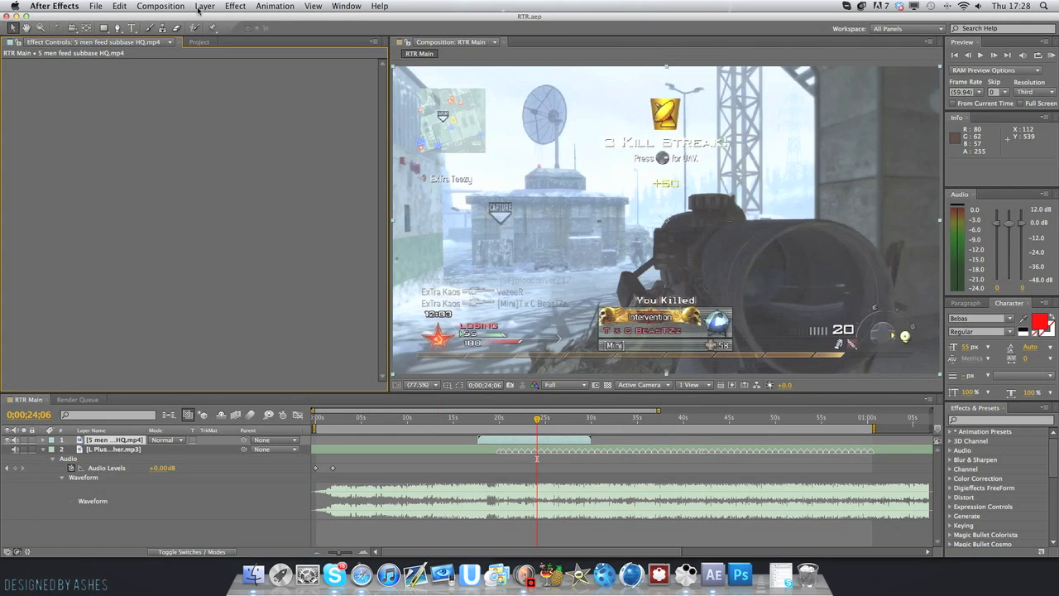
{"action": "left_click", "coordinate": [207, 6]}
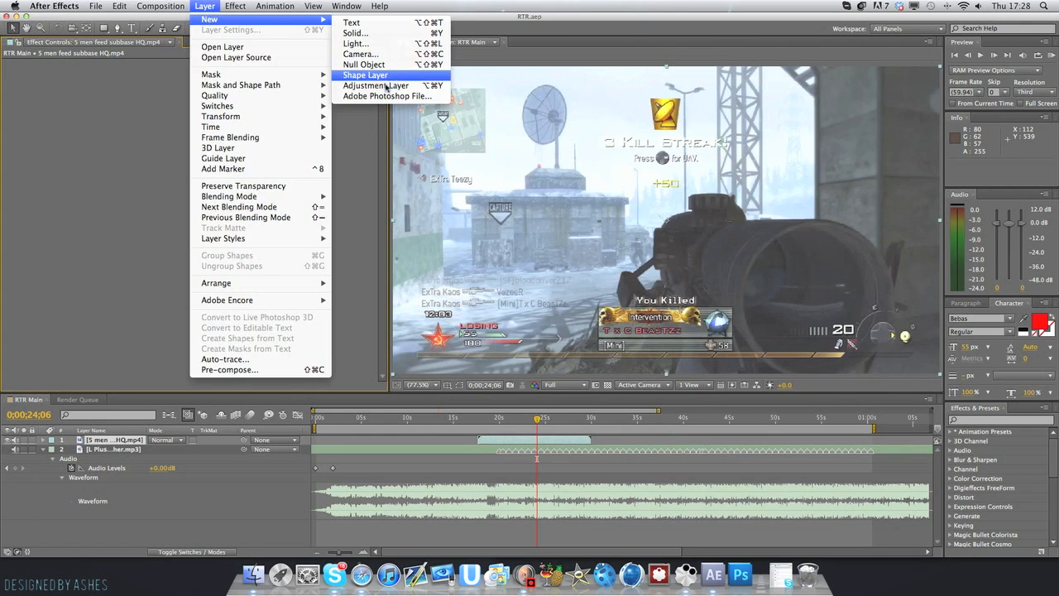
{"action": "left_click", "coordinate": [370, 85]}
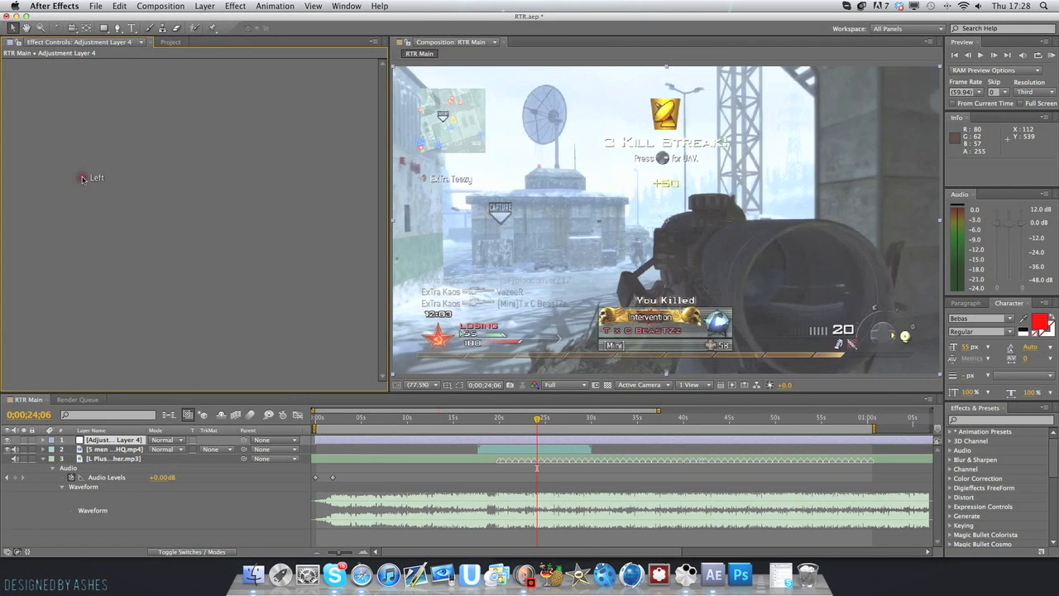
{"action": "right_click", "coordinate": [112, 438]}
{"action": "type", "text": "CC"}
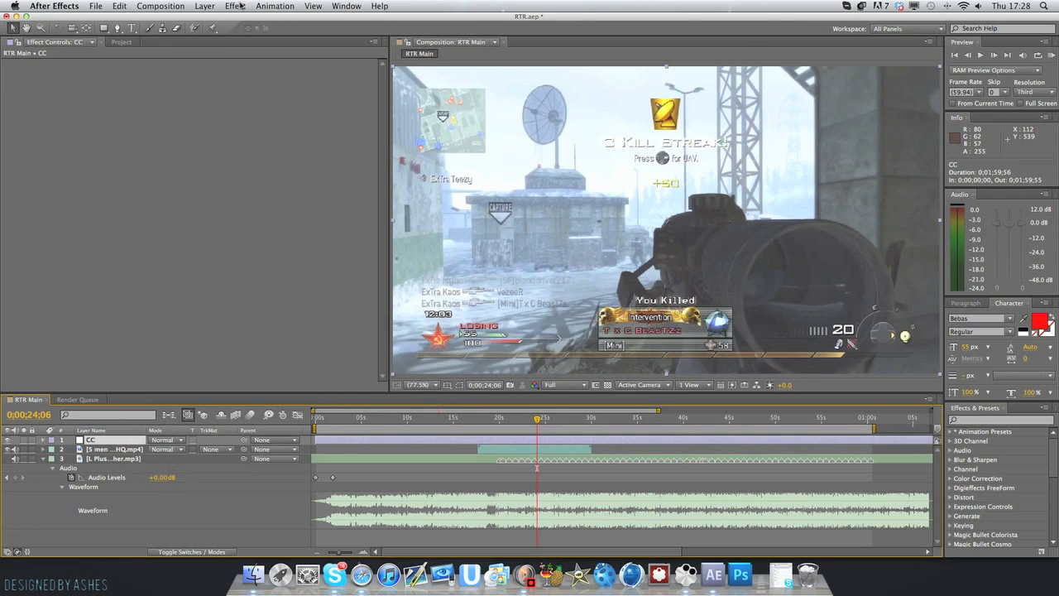
- Add a Sharpen effect with Sharpen Amount 10 to the CC adjustment layer
{"action": "left_click", "coordinate": [236, 5]}
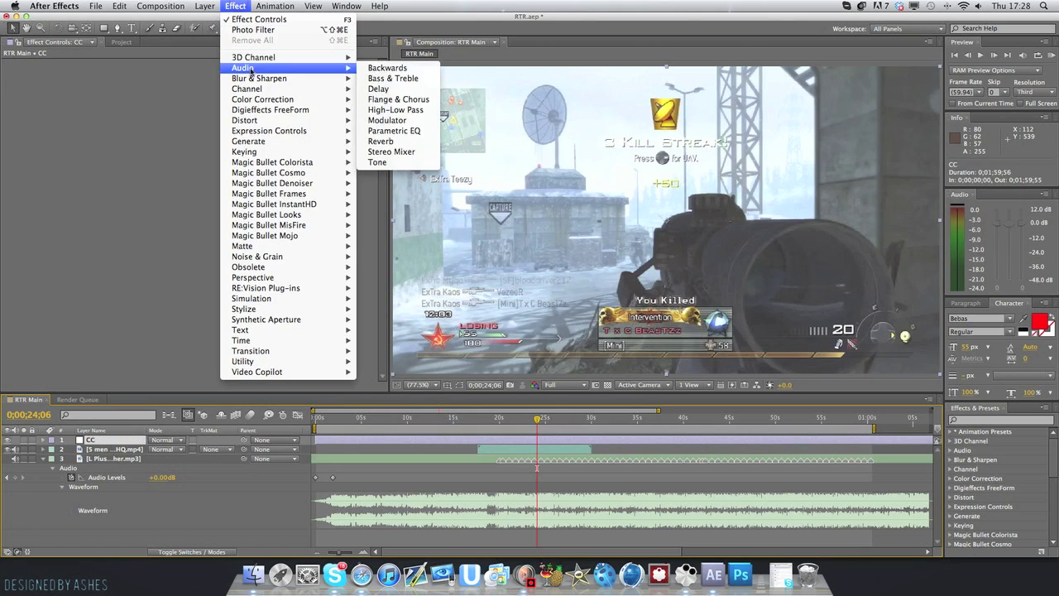
{"action": "mouse_move", "coordinate": [259, 78]}
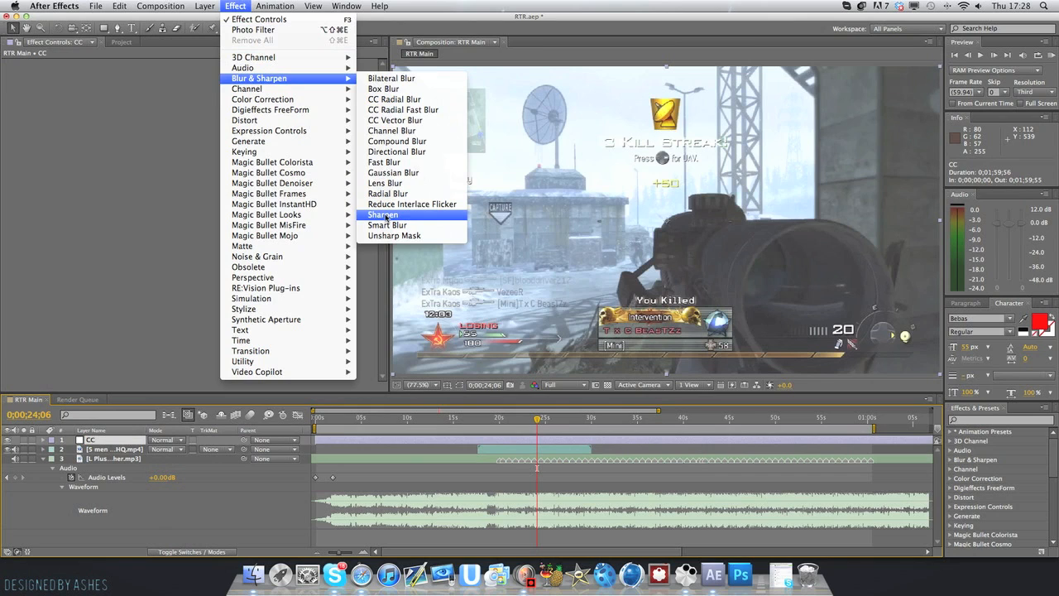
{"action": "left_click", "coordinate": [383, 214]}
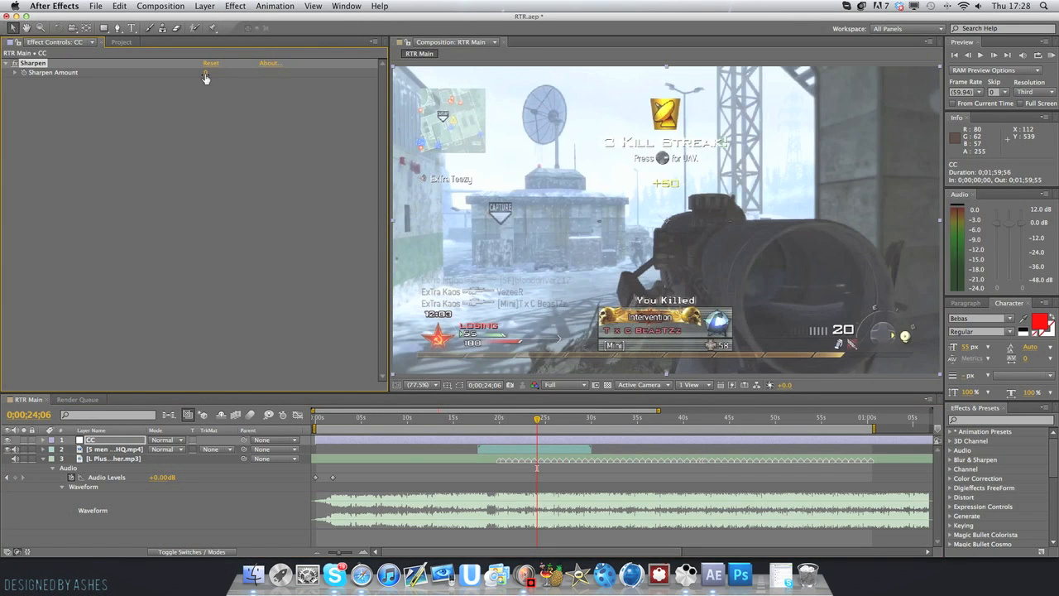
{"action": "left_click", "coordinate": [213, 73]}
{"action": "type", "text": "10"}
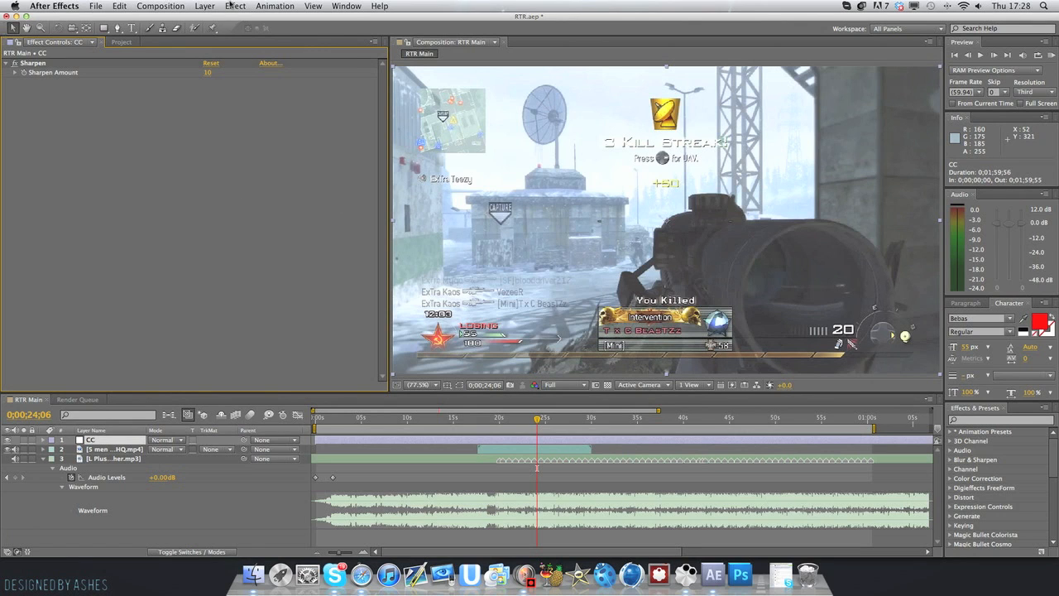
{"action": "left_click", "coordinate": [238, 6]}
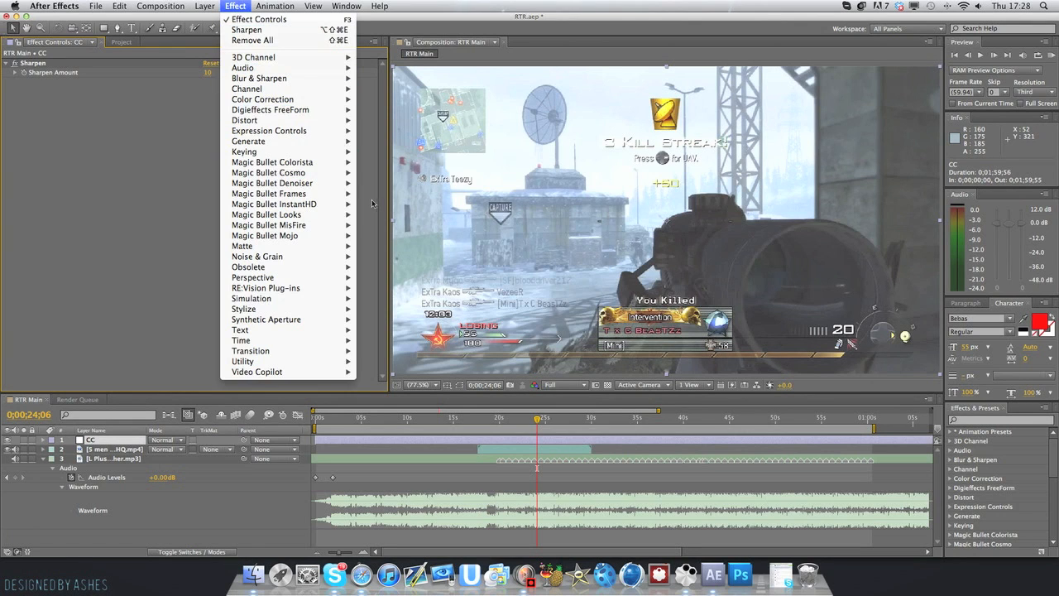
- Add Magic Bullet Looks to the CC layer and launch its Looks editor via Edit
{"action": "left_click", "coordinate": [268, 214]}
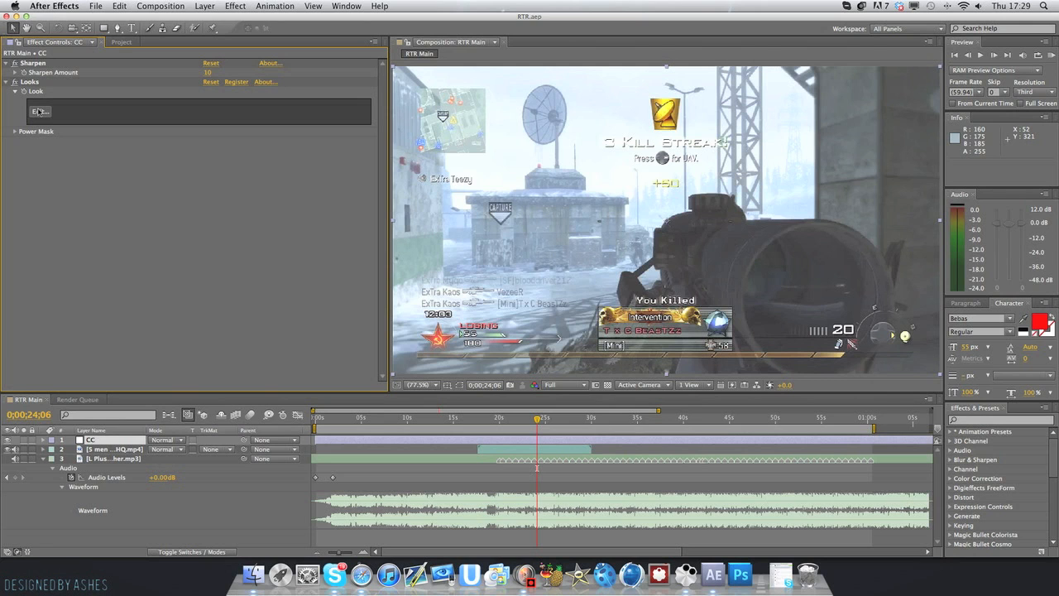
{"action": "left_click", "coordinate": [37, 110]}
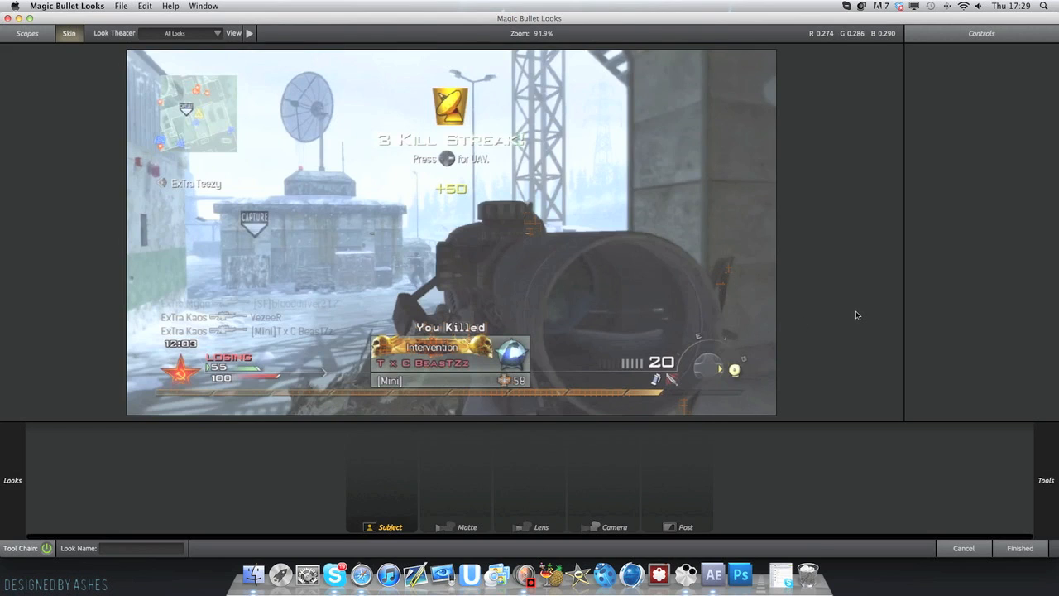
{"action": "mouse_move", "coordinate": [855, 287]}
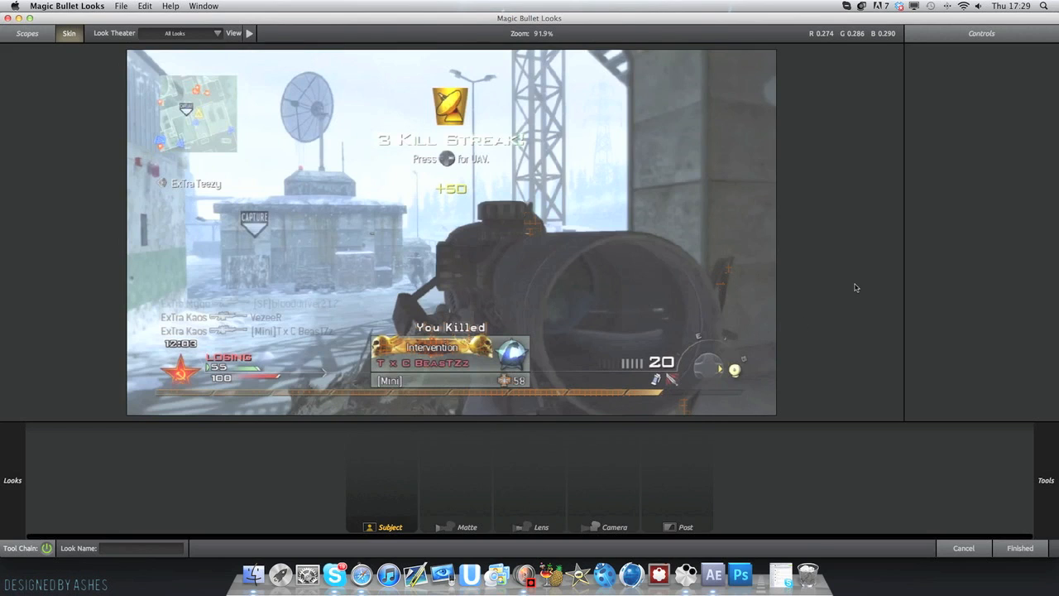
- Place a Saturation tool in the Subject stage of the Looks tool chain
{"action": "left_click", "coordinate": [982, 32]}
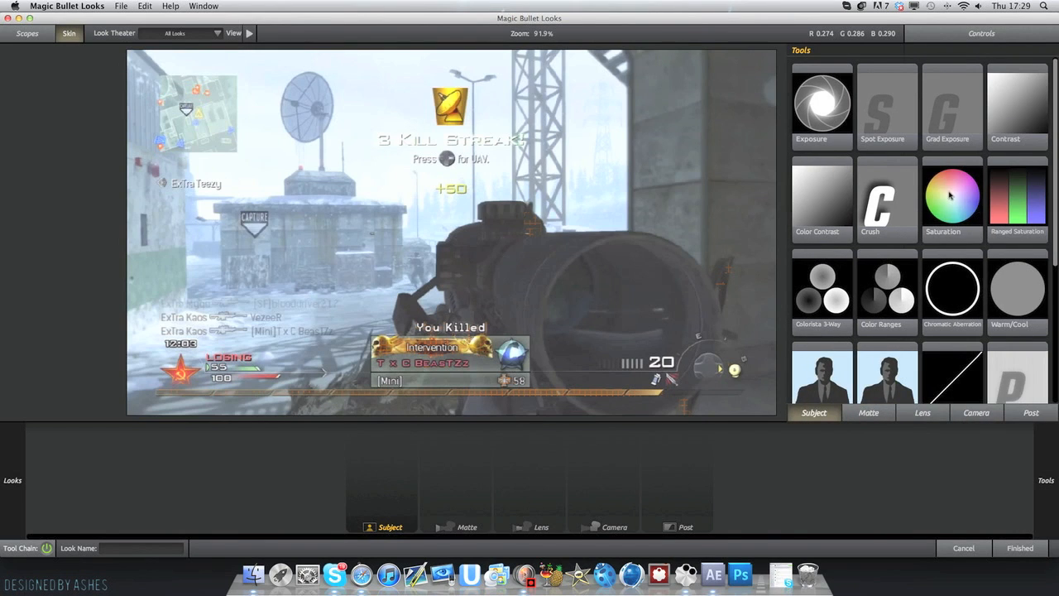
{"action": "left_click", "coordinate": [952, 197]}
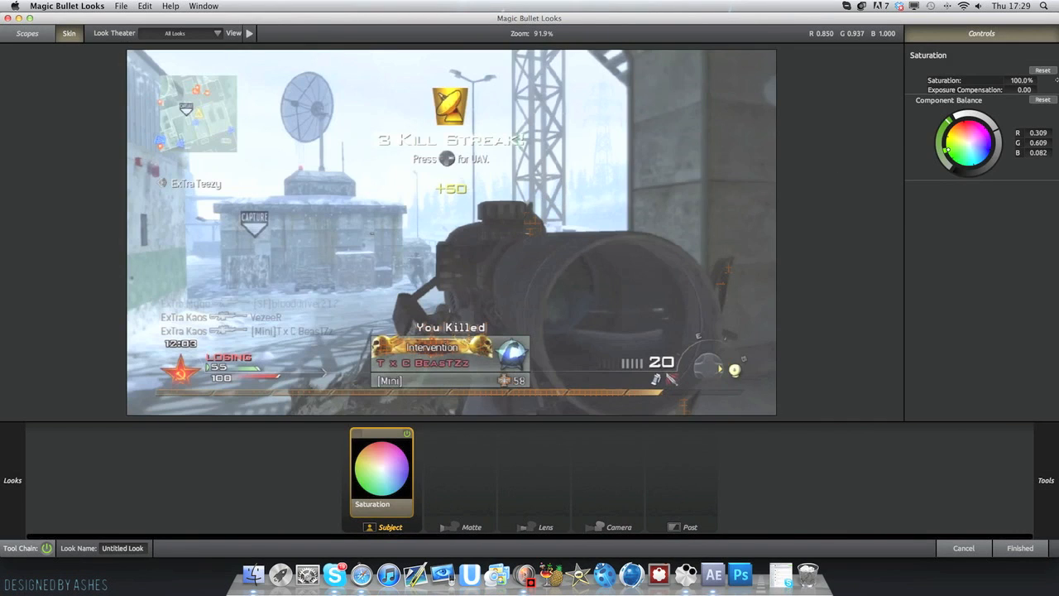
{"action": "left_click", "coordinate": [1006, 70]}
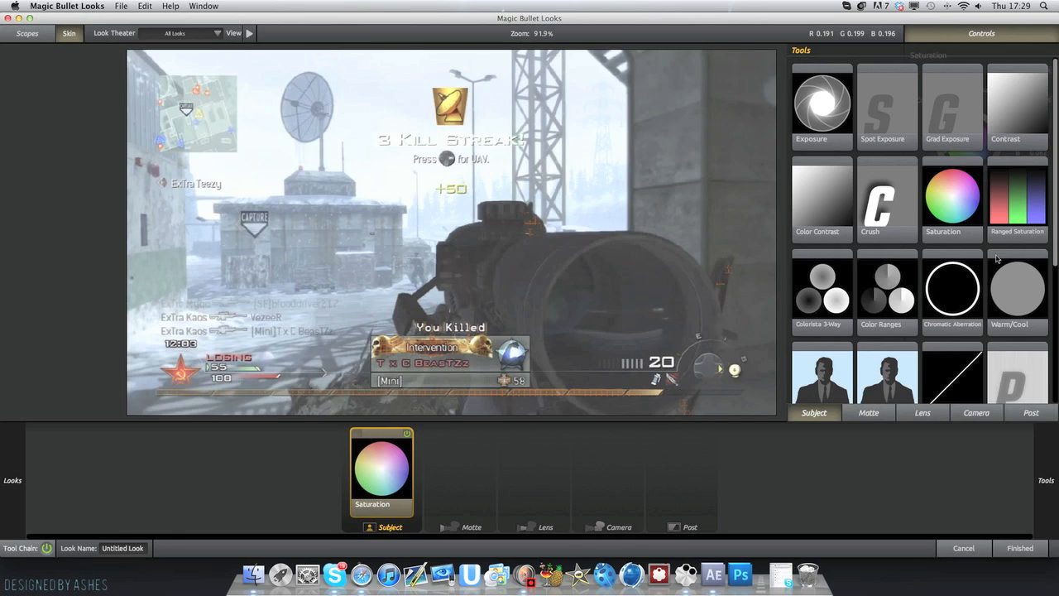
{"action": "mouse_move", "coordinate": [913, 286]}
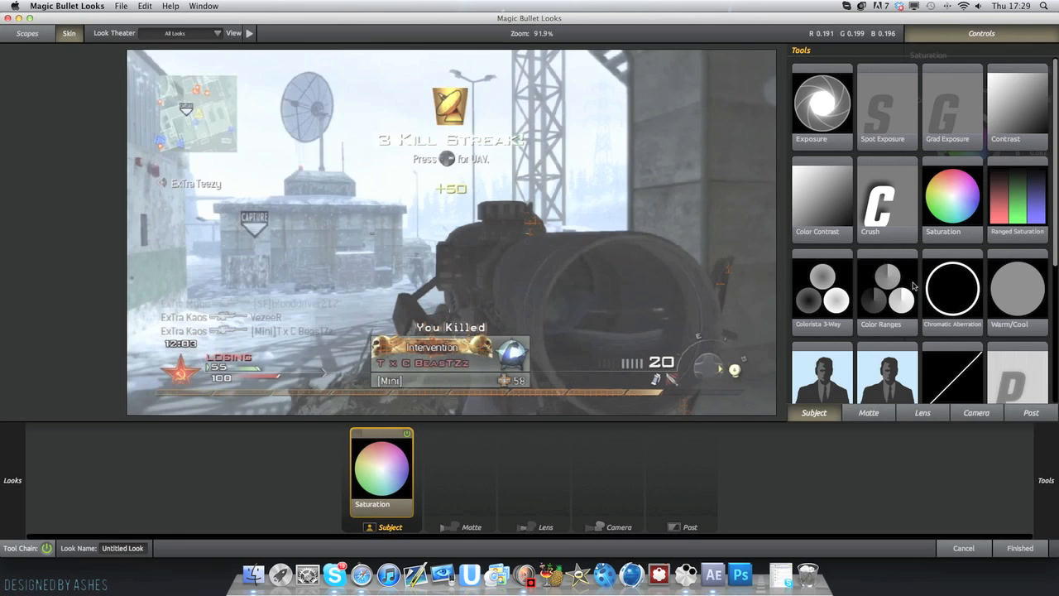
{"action": "mouse_move", "coordinate": [921, 132]}
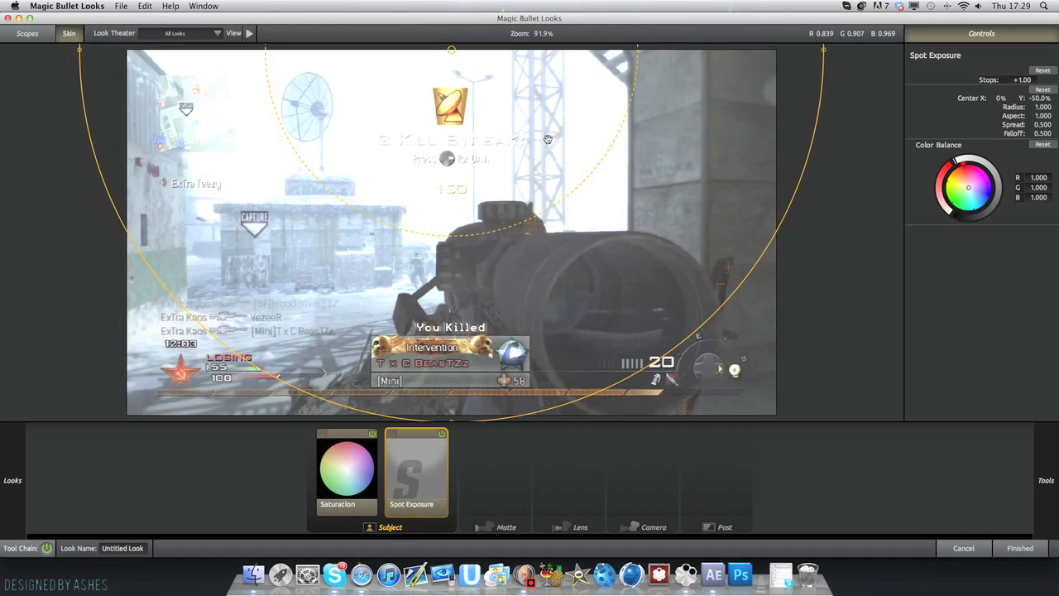
{"action": "mouse_move", "coordinate": [681, 312]}
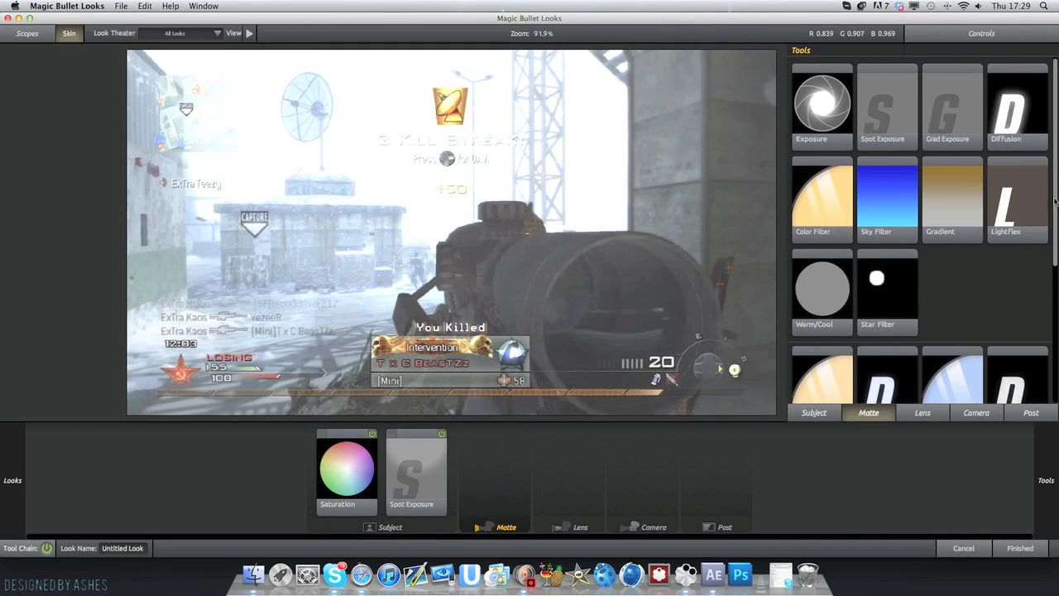
{"action": "mouse_move", "coordinate": [1045, 112]}
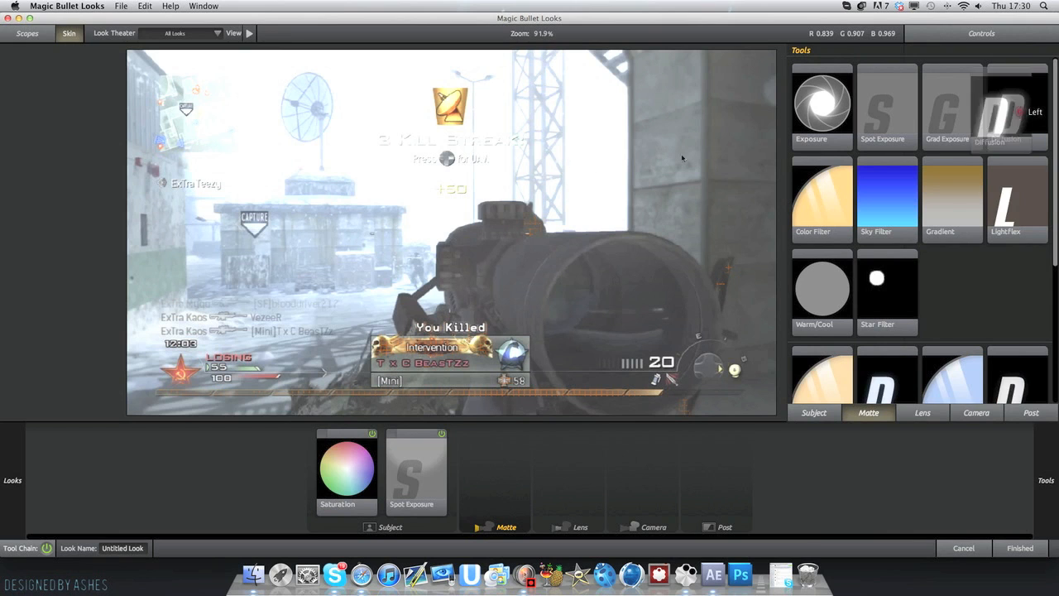
- Add Diffusion to the Matte stage and shift its glow colour toward warm near-white
{"action": "left_click", "coordinate": [1004, 112]}
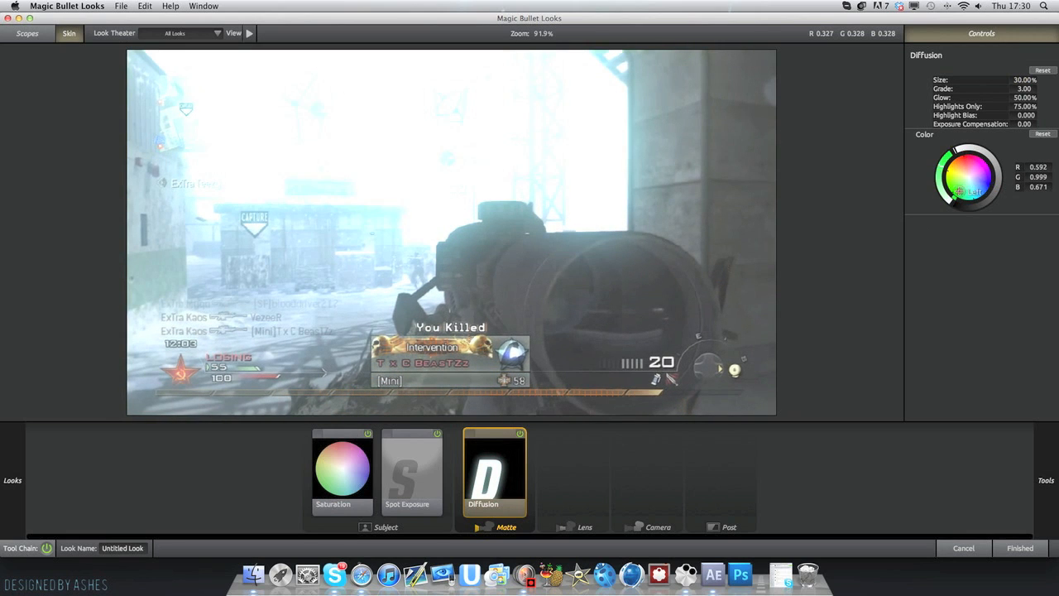
{"action": "left_click_drag", "start_coordinate": [958, 192], "coordinate": [969, 190]}
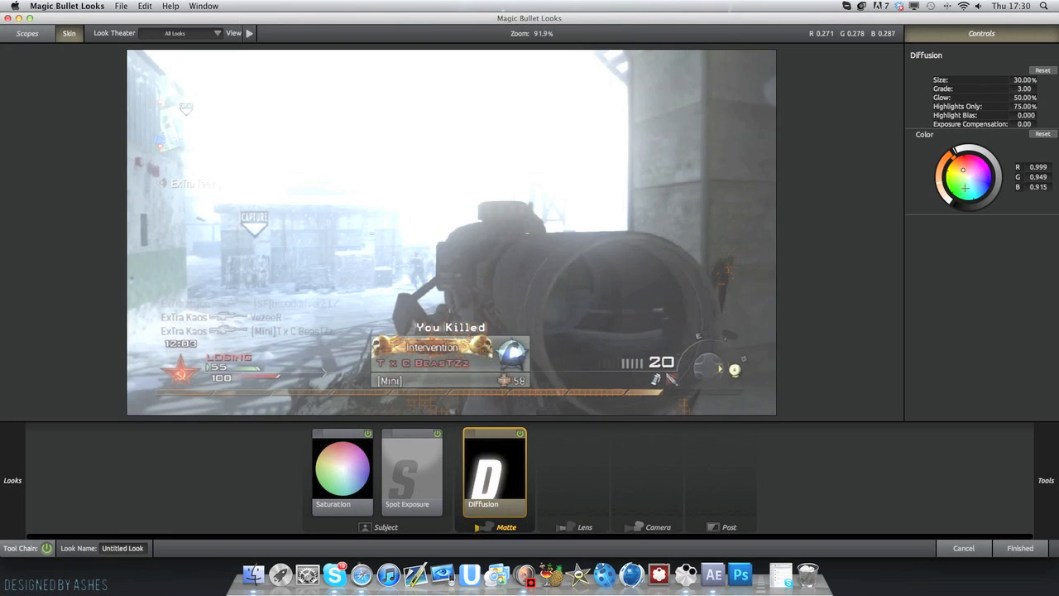
{"action": "left_click", "coordinate": [1011, 89]}
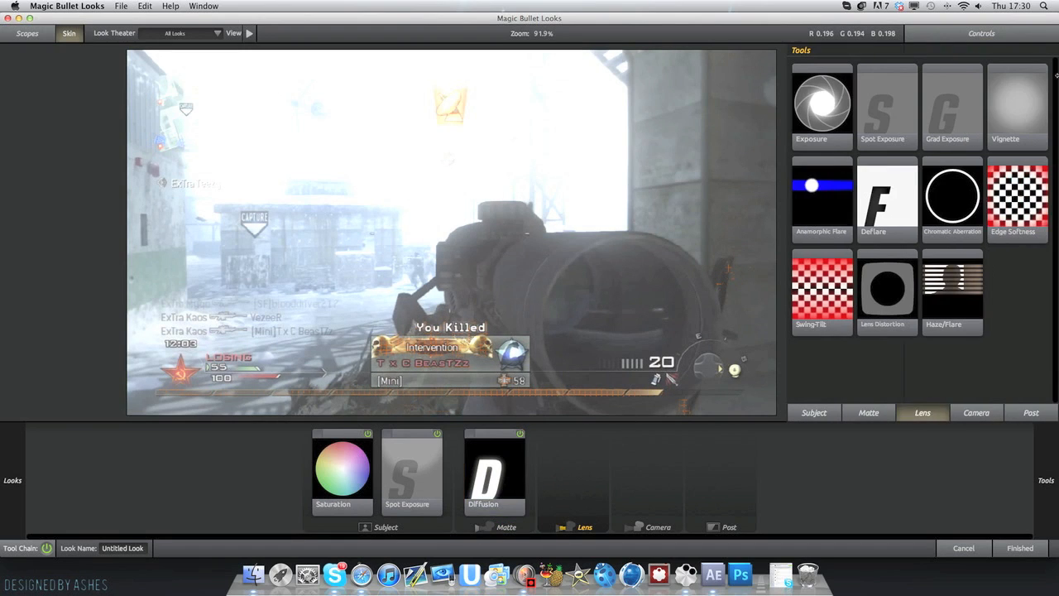
{"action": "mouse_move", "coordinate": [1013, 120]}
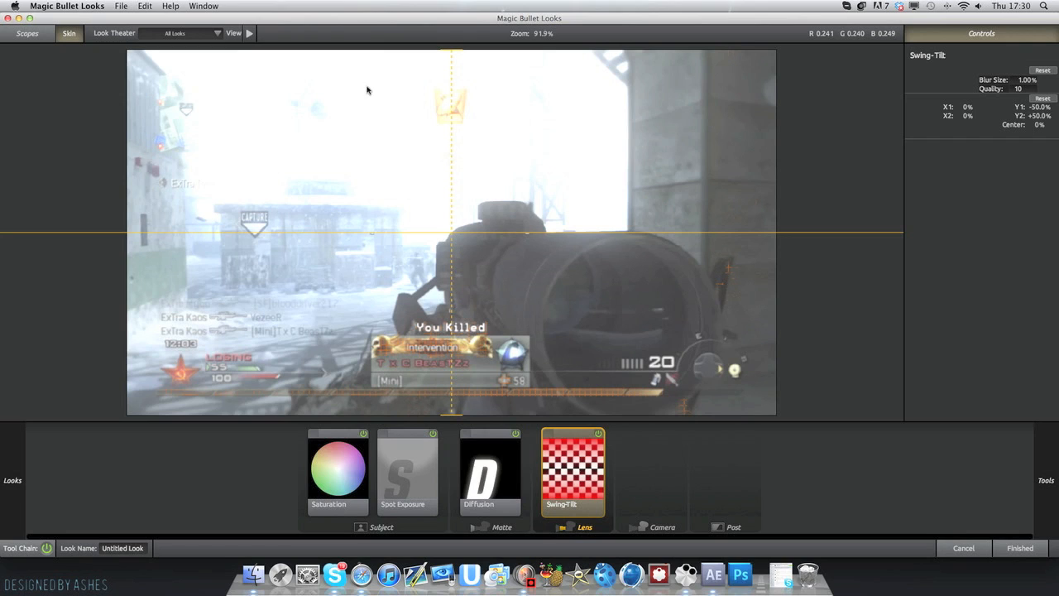
{"action": "mouse_move", "coordinate": [875, 487]}
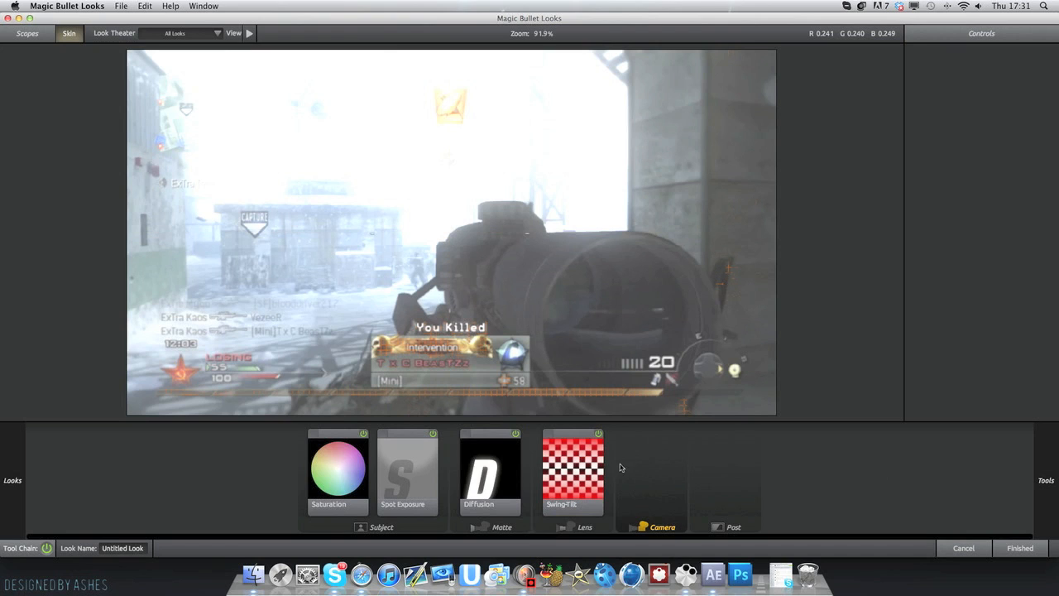
- Drag the Vignette tool into the Lens stage after Swing-Tilt
{"action": "left_click", "coordinate": [580, 526]}
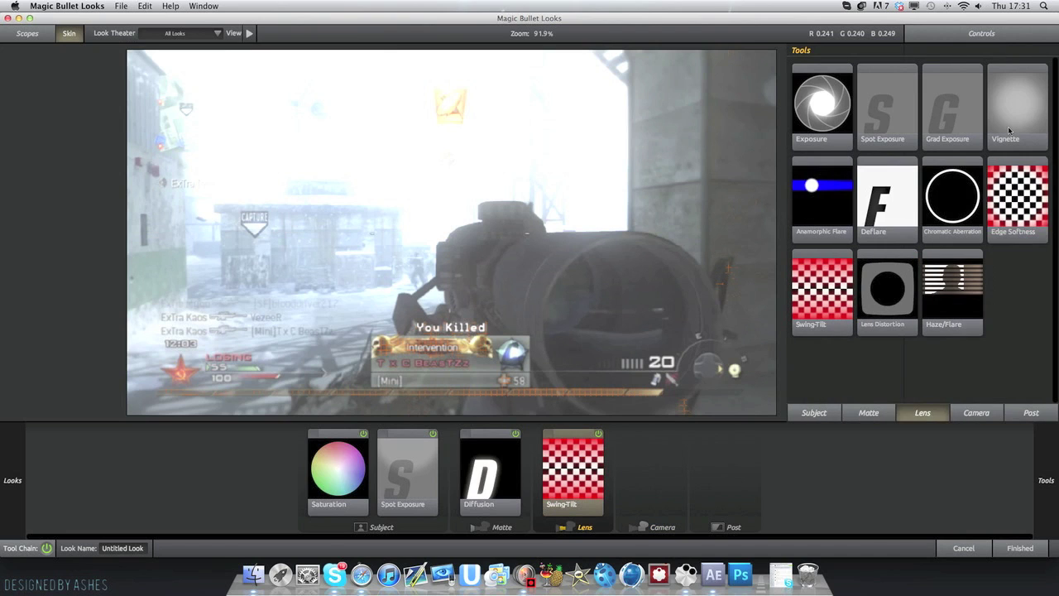
{"action": "mouse_move", "coordinate": [1016, 120]}
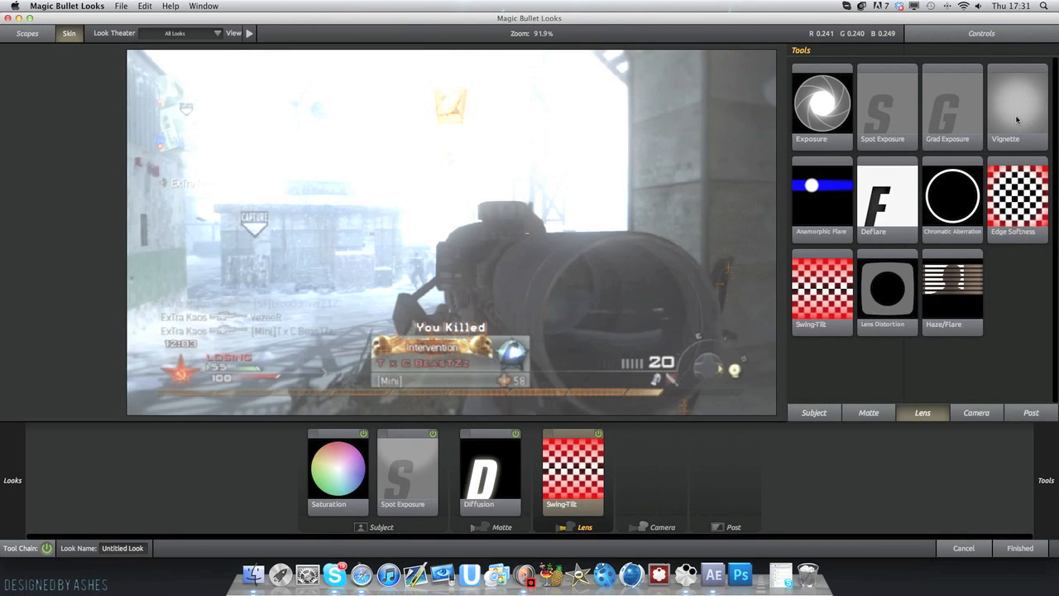
{"action": "mouse_move", "coordinate": [1019, 107]}
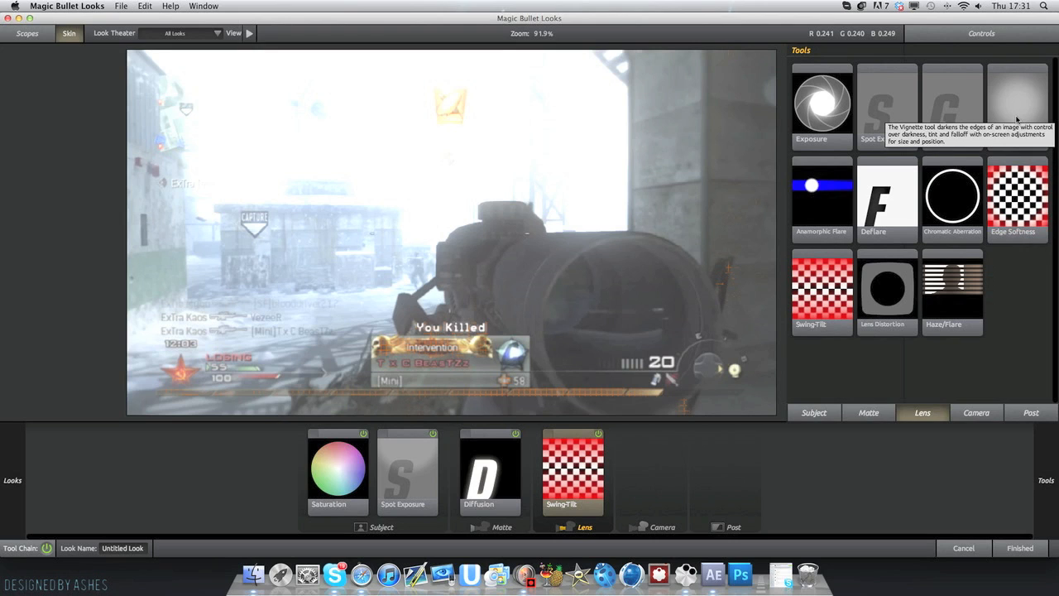
{"action": "mouse_move", "coordinate": [869, 254]}
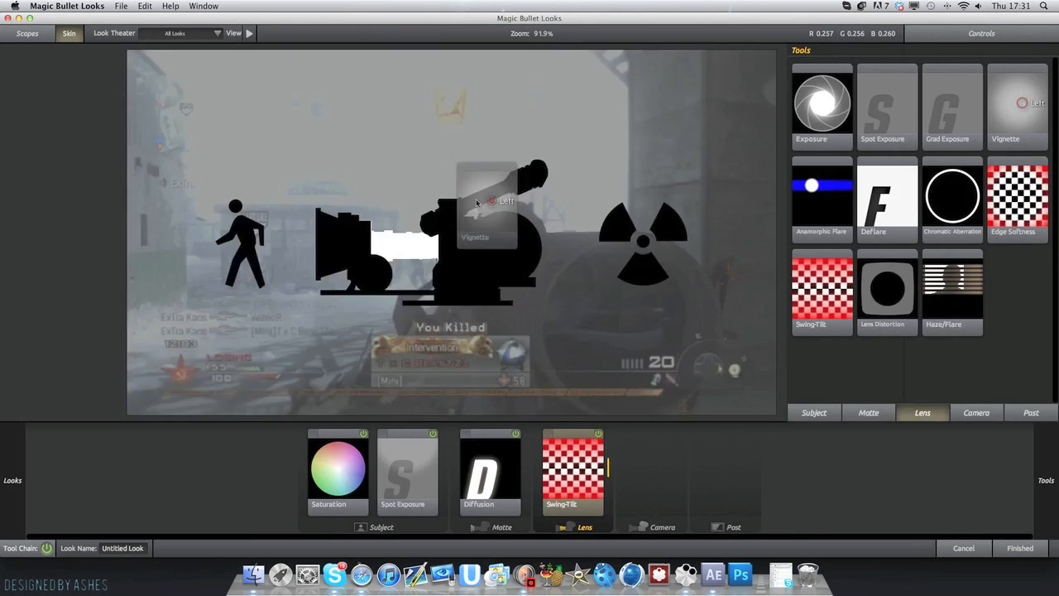
{"action": "left_click", "coordinate": [1018, 107]}
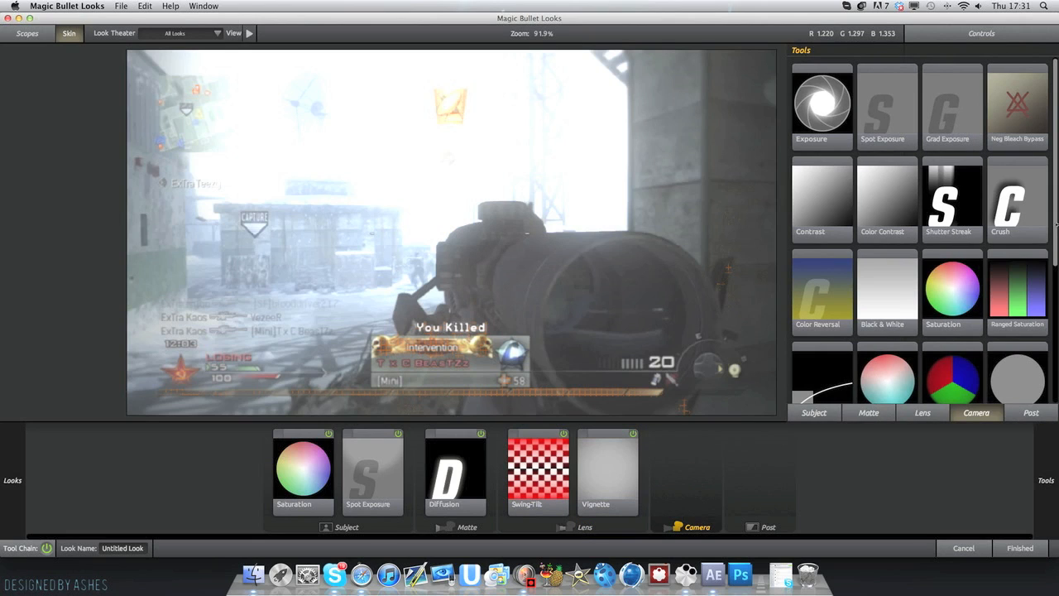
{"action": "mouse_move", "coordinate": [903, 236]}
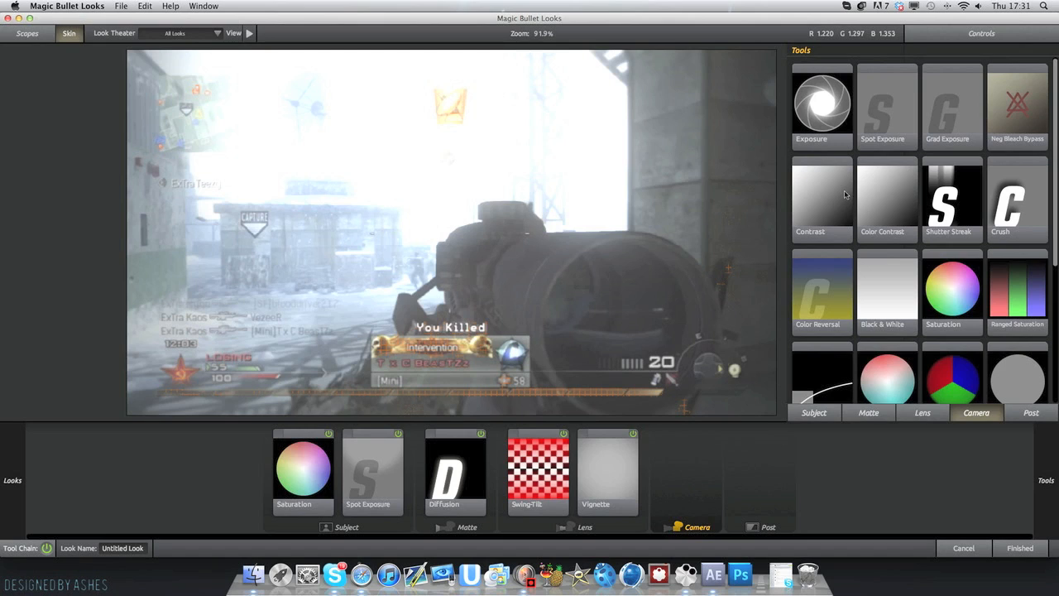
{"action": "mouse_move", "coordinate": [1019, 364]}
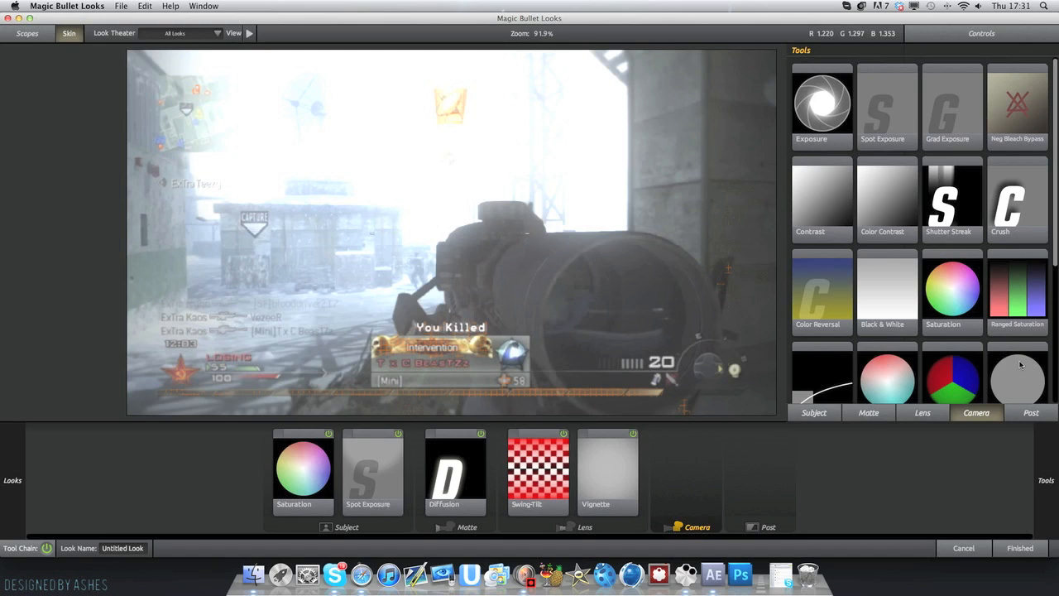
- Add Curves to the Post stage and bend the RGB curve into an S-shape for contrast
{"action": "left_click", "coordinate": [1030, 412]}
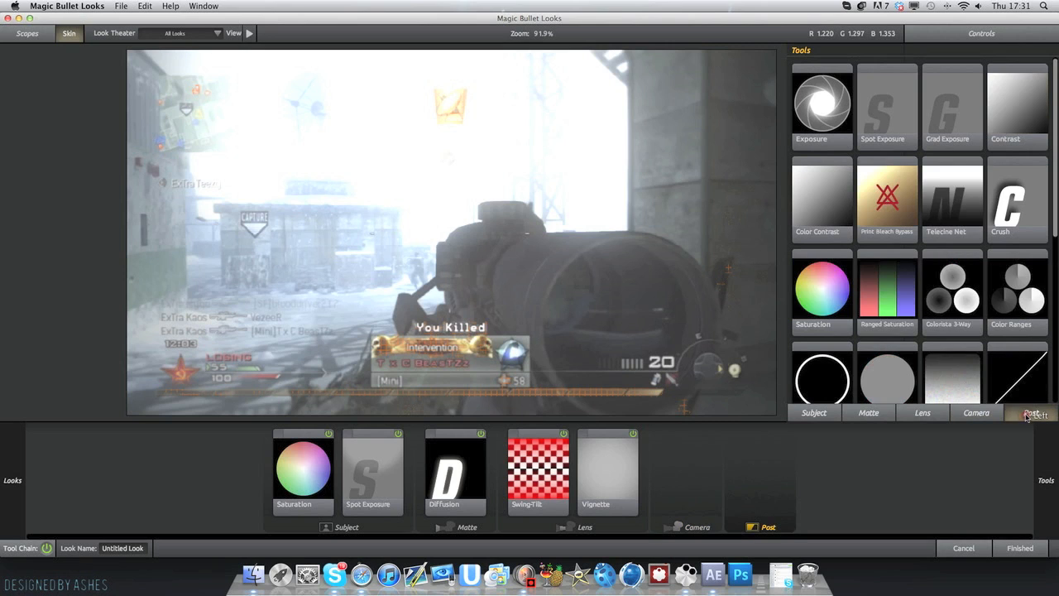
{"action": "scroll", "scroll_direction": "down", "scroll_amount": 3}
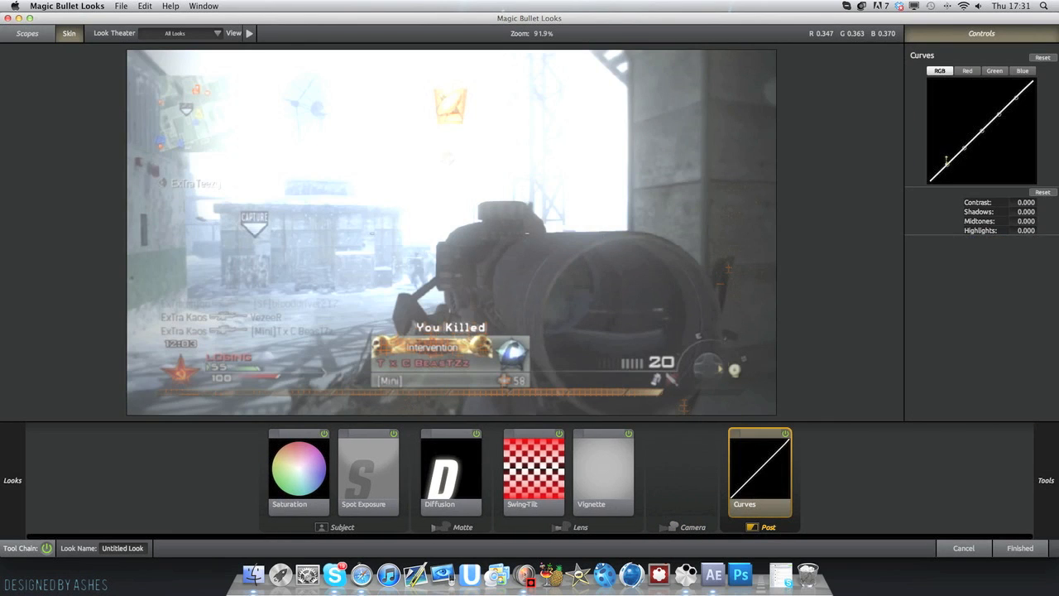
{"action": "left_click_drag", "start_coordinate": [964, 153], "coordinate": [966, 150]}
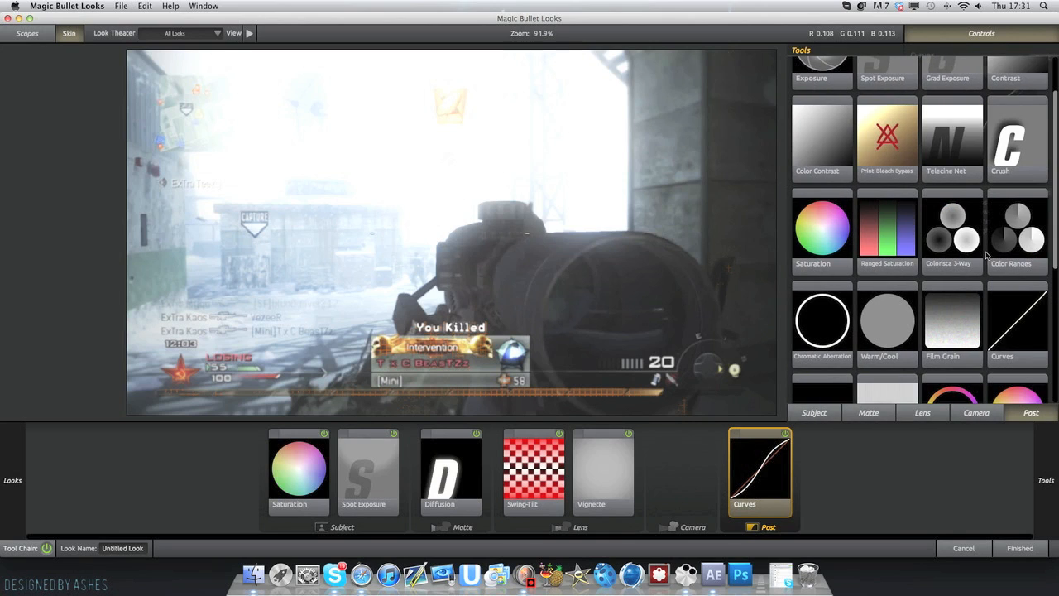
{"action": "mouse_move", "coordinate": [990, 244]}
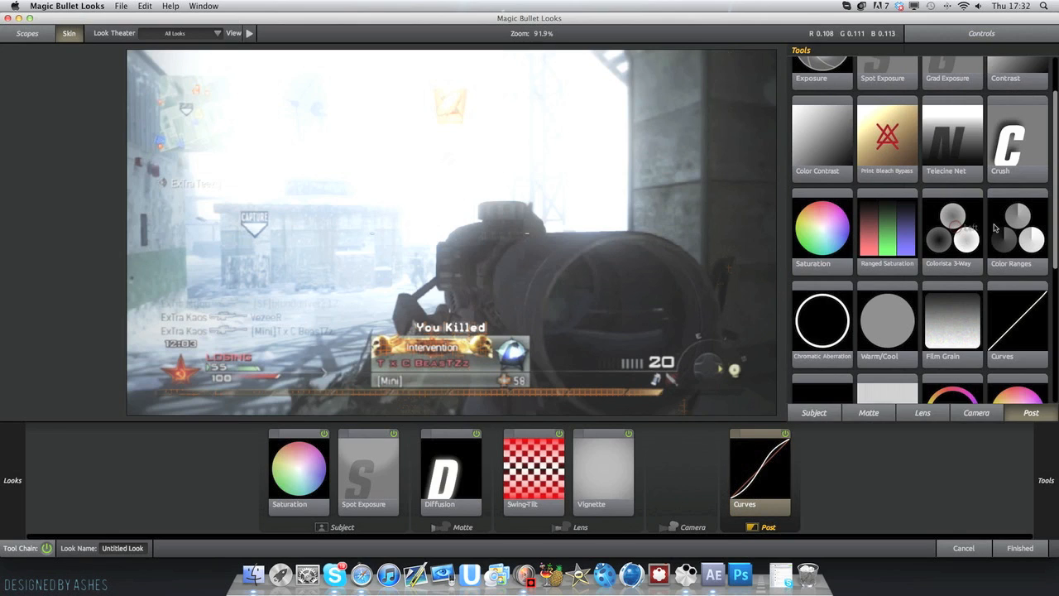
{"action": "mouse_move", "coordinate": [968, 213]}
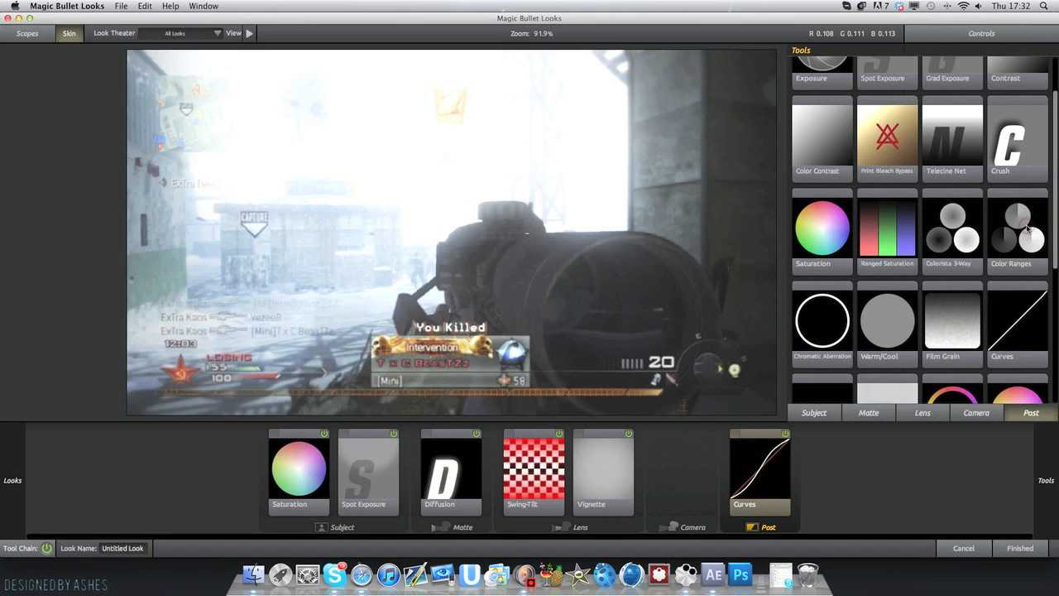
{"action": "mouse_move", "coordinate": [941, 239]}
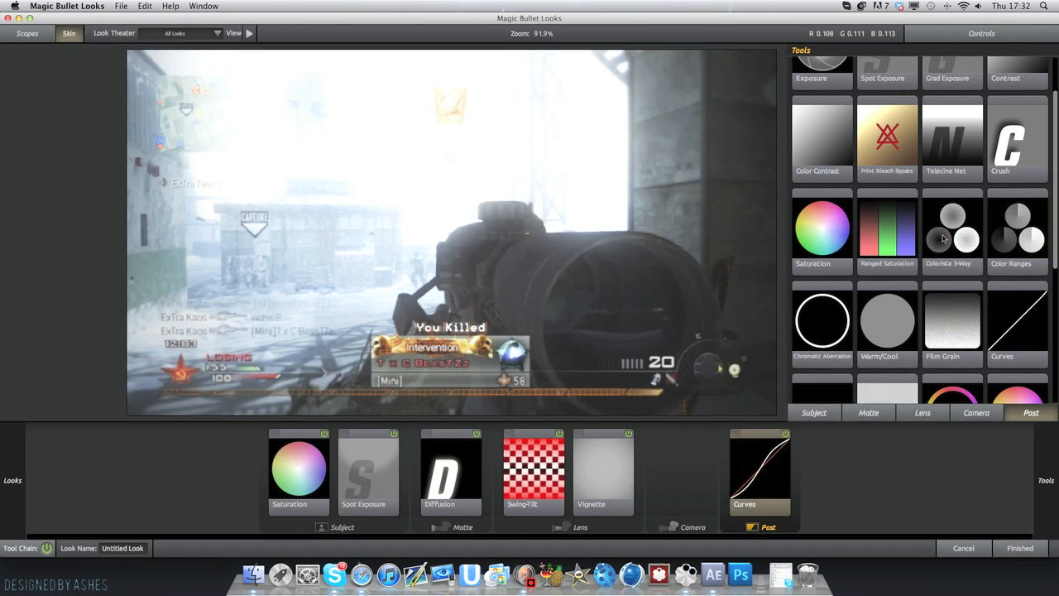
{"action": "mouse_move", "coordinate": [941, 240]}
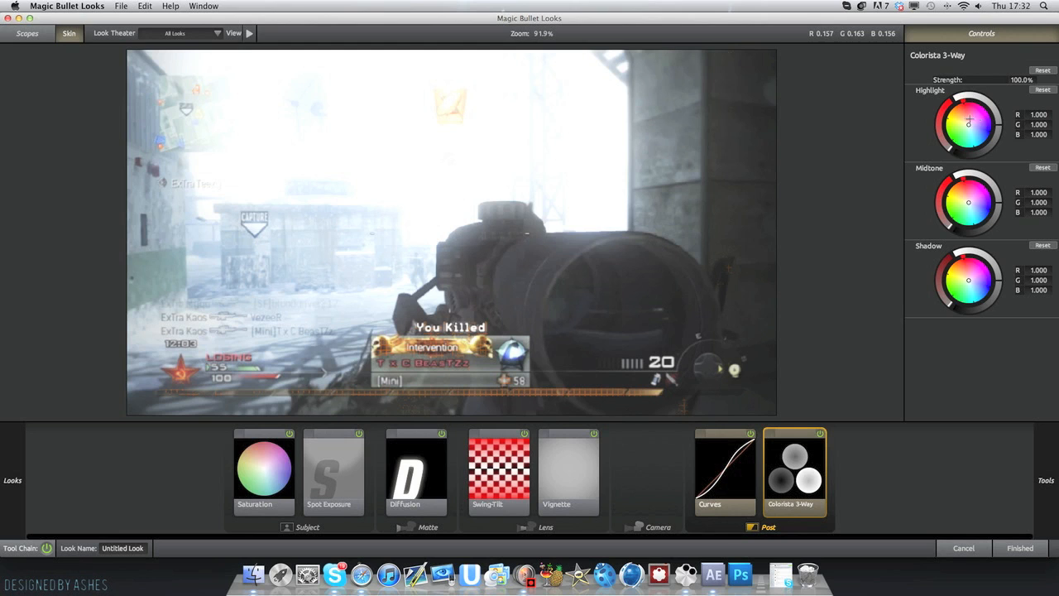
- In Colorista 3-Way, tint highlights subtly warm-magenta and warm the midtones slightly
{"action": "left_click_drag", "start_coordinate": [968, 122], "coordinate": [952, 108]}
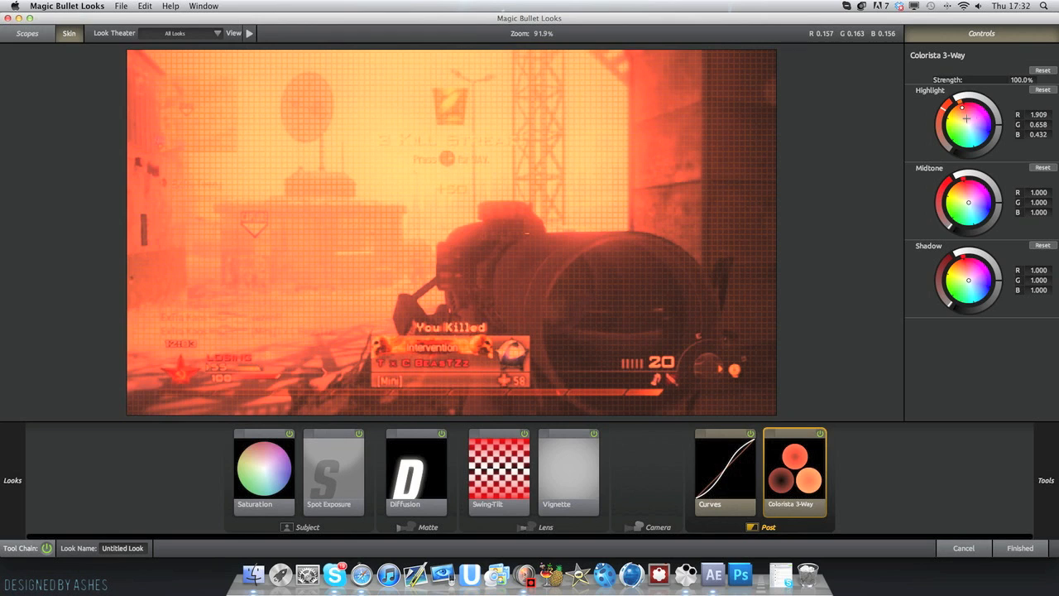
{"action": "left_click_drag", "start_coordinate": [962, 109], "coordinate": [973, 130]}
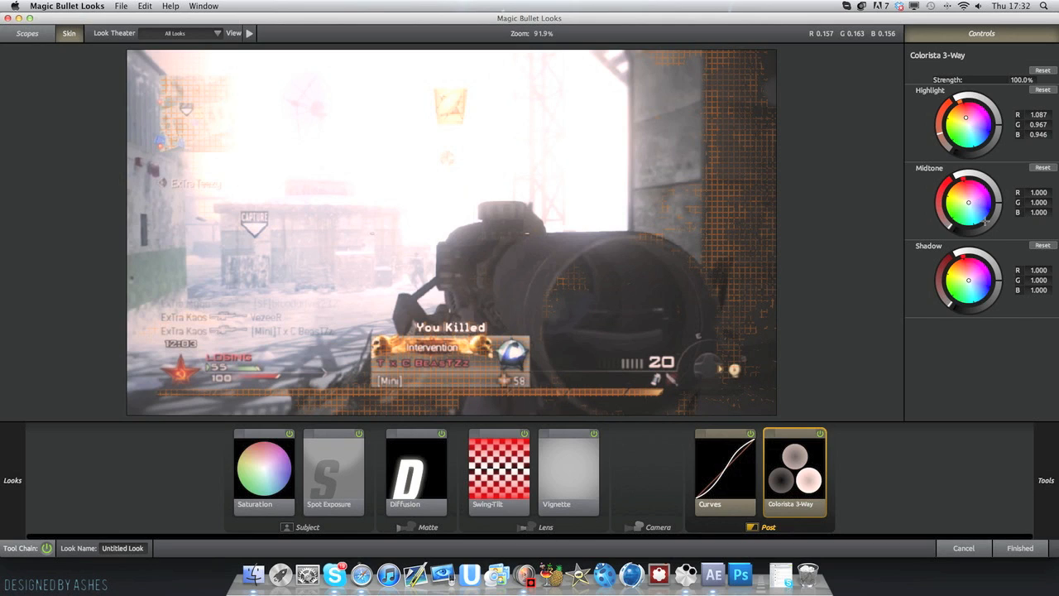
{"action": "mouse_move", "coordinate": [976, 288]}
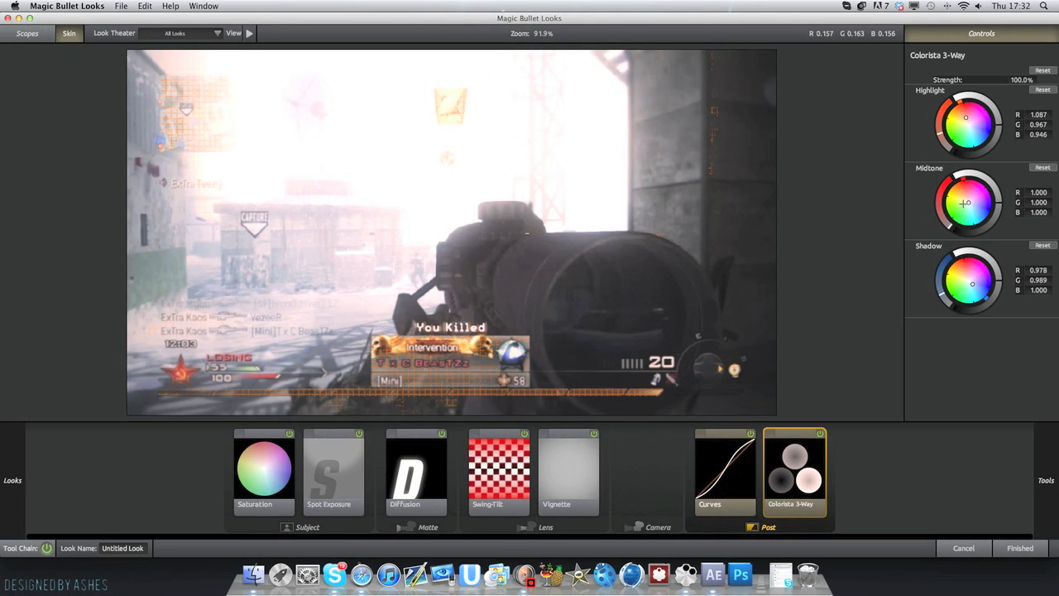
{"action": "left_click_drag", "start_coordinate": [965, 202], "coordinate": [962, 204]}
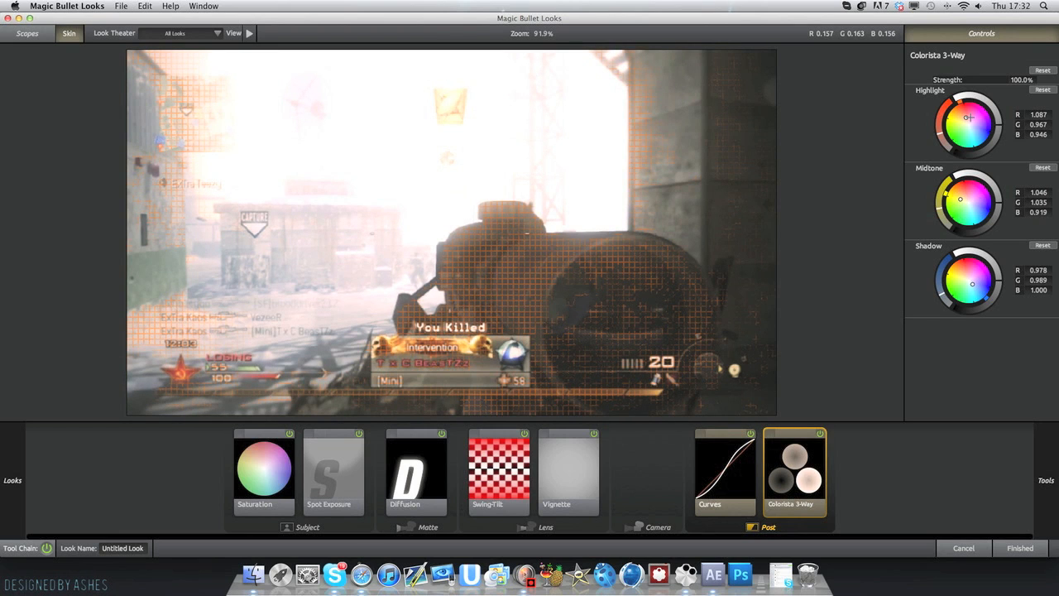
{"action": "left_click_drag", "start_coordinate": [966, 117], "coordinate": [976, 120]}
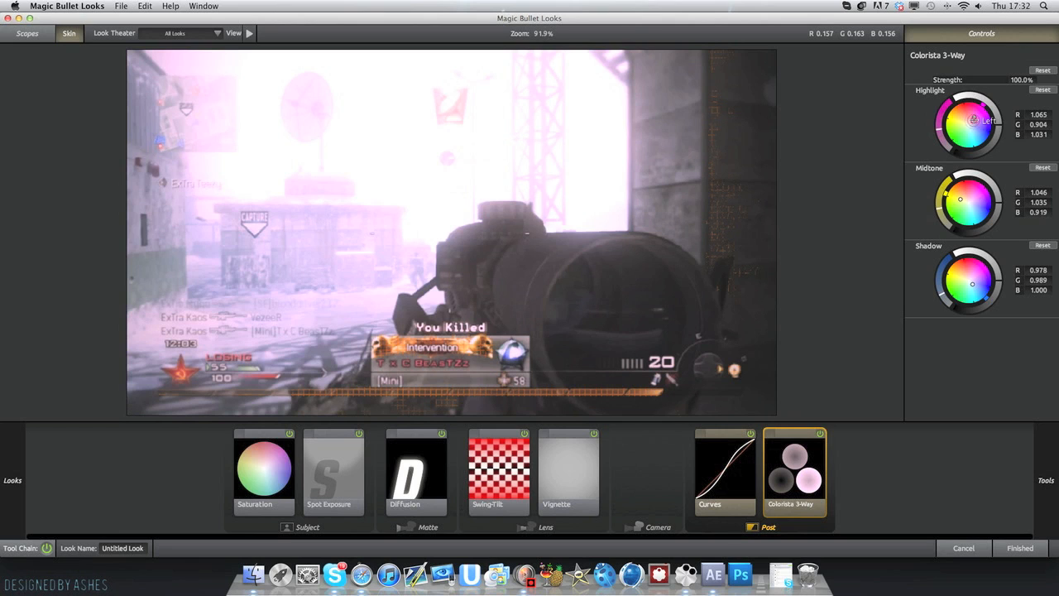
{"action": "left_click_drag", "start_coordinate": [974, 121], "coordinate": [966, 118]}
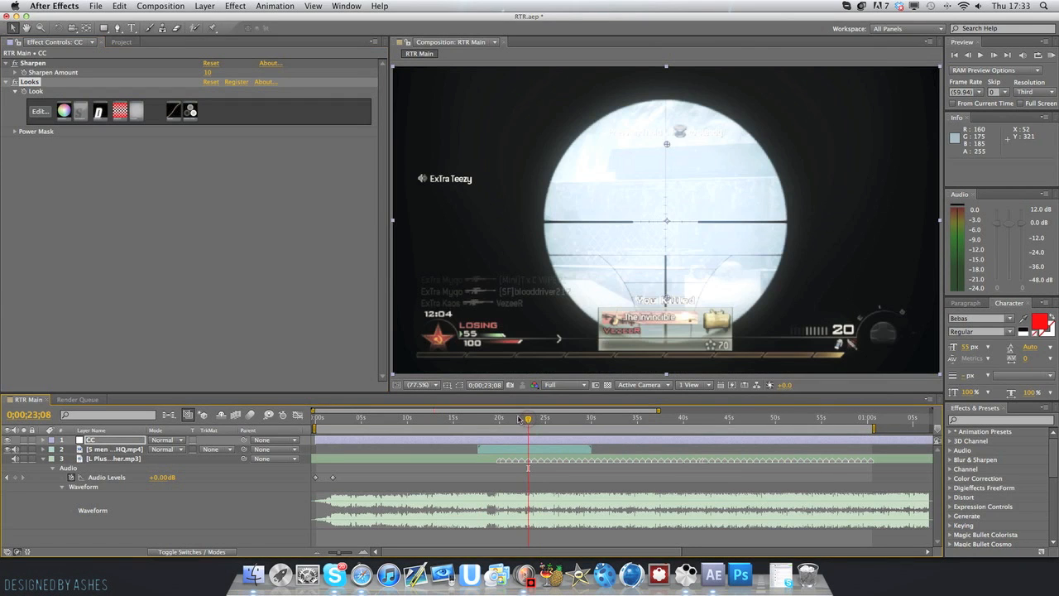
- Scrub to later graded frames (around 28 s), then reopen the look via Edit
{"action": "left_click_drag", "start_coordinate": [527, 418], "coordinate": [528, 418]}
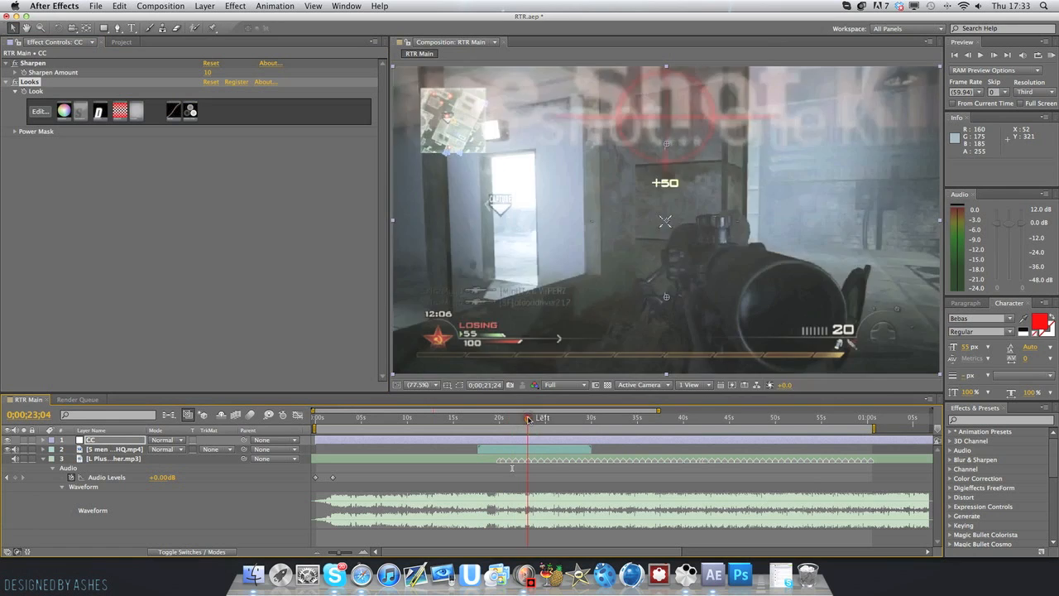
{"action": "left_click", "coordinate": [573, 417]}
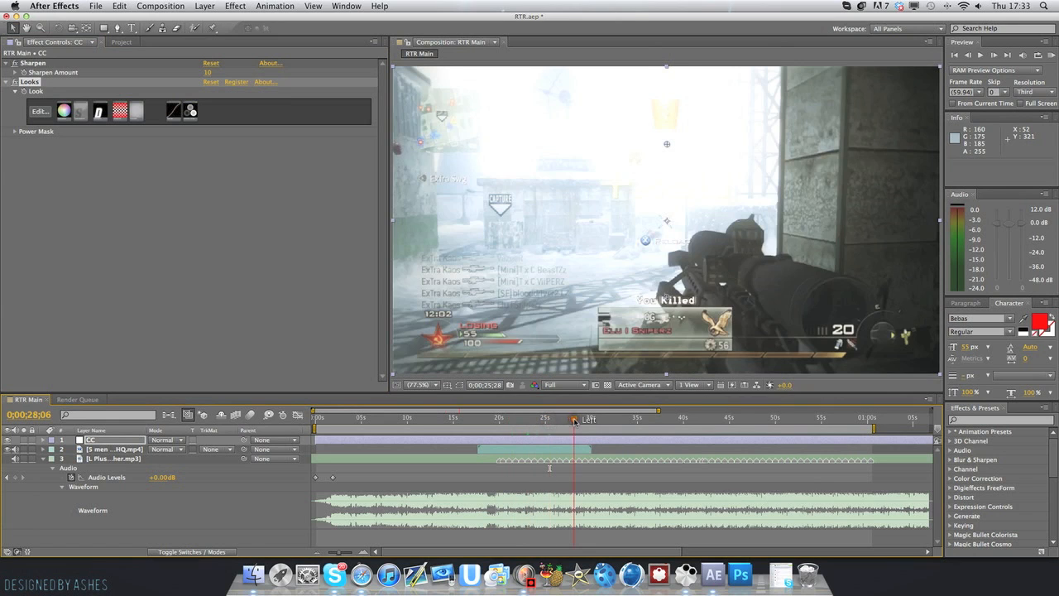
{"action": "left_click", "coordinate": [574, 416]}
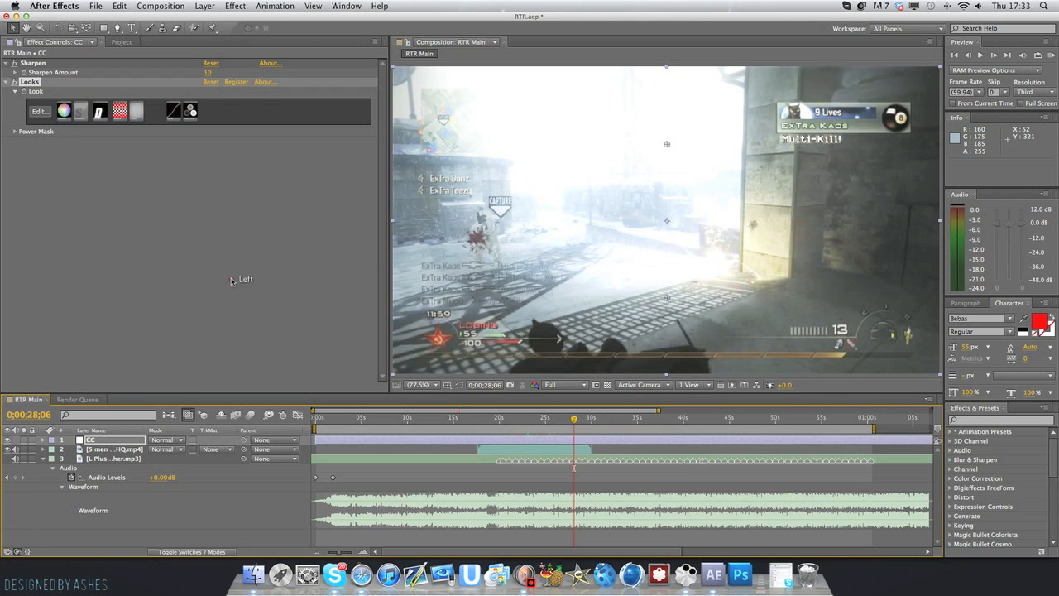
{"action": "left_click", "coordinate": [39, 110]}
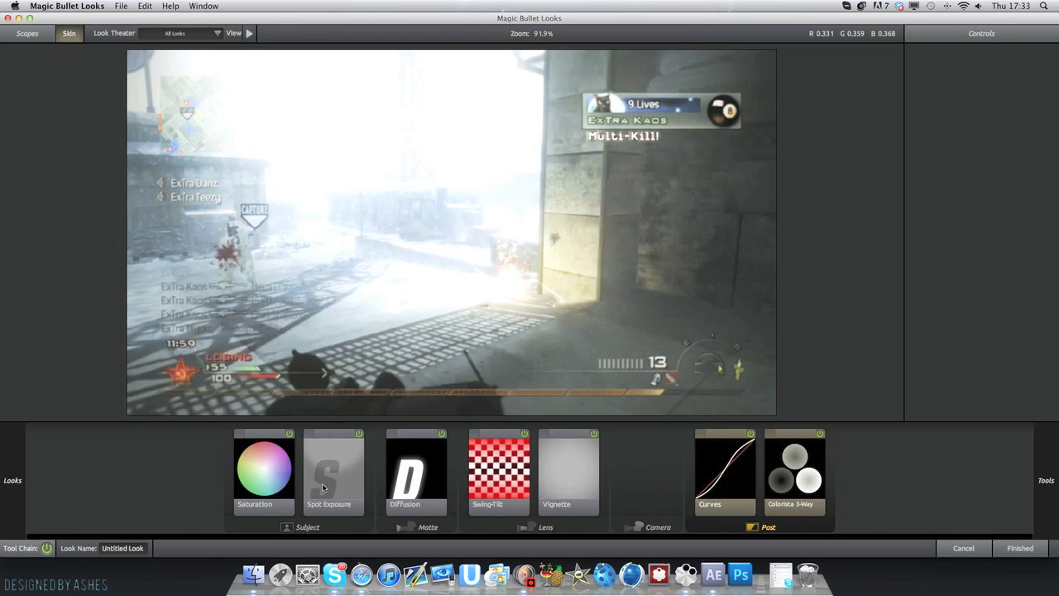
{"action": "mouse_move", "coordinate": [211, 465]}
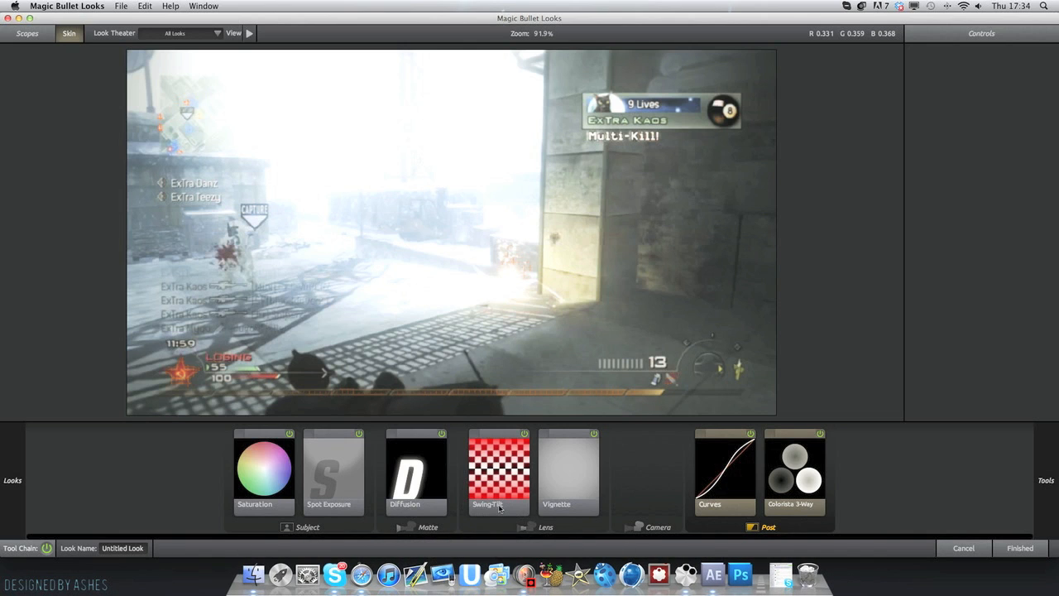
{"action": "mouse_move", "coordinate": [500, 507]}
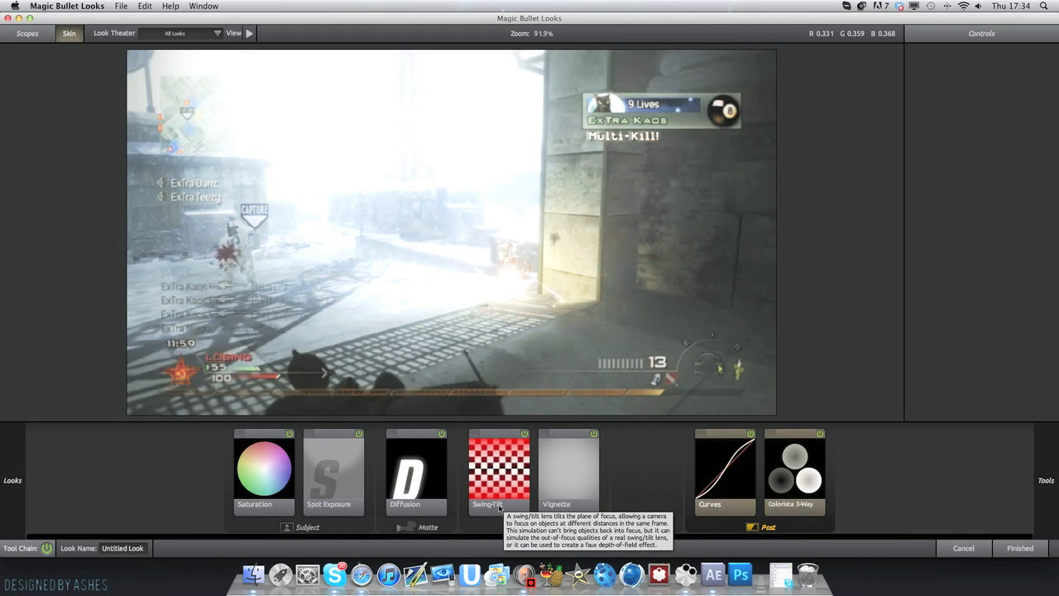